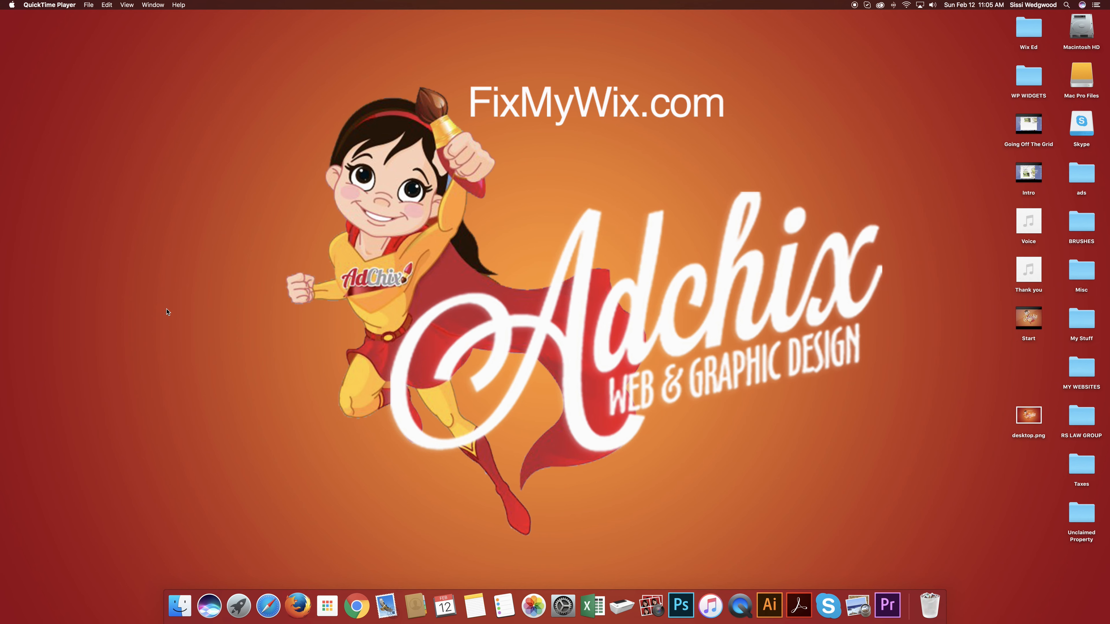
{"action": "mouse_move", "coordinate": [174, 316]}
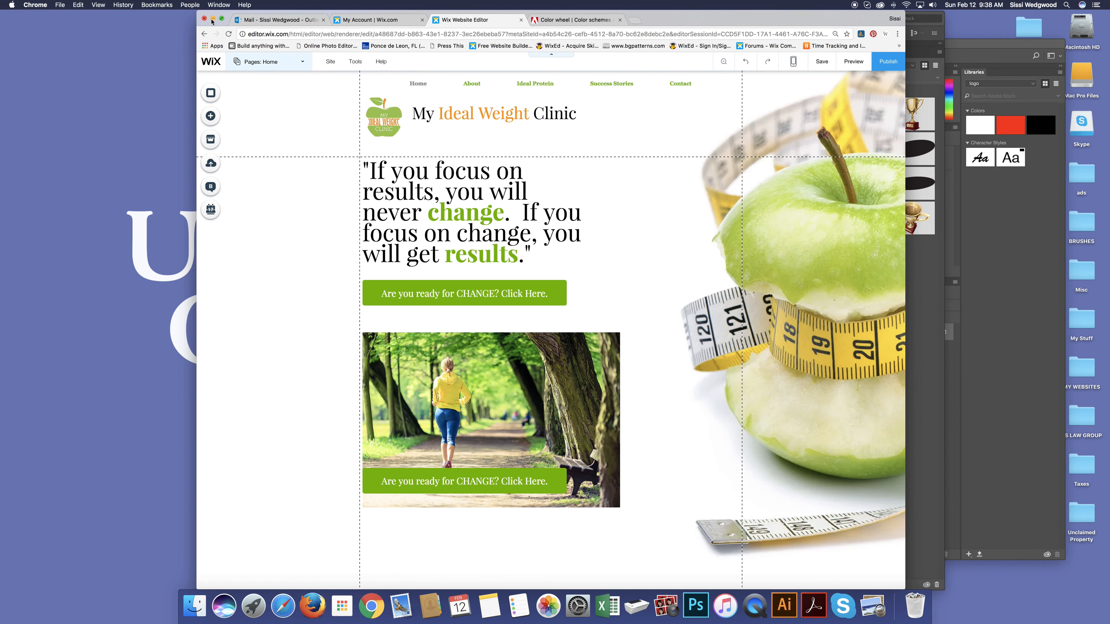
Switch from the apple photo in Photoshop to the Chrome tab holding the Wix editor.
{"action": "left_click", "coordinate": [782, 606]}
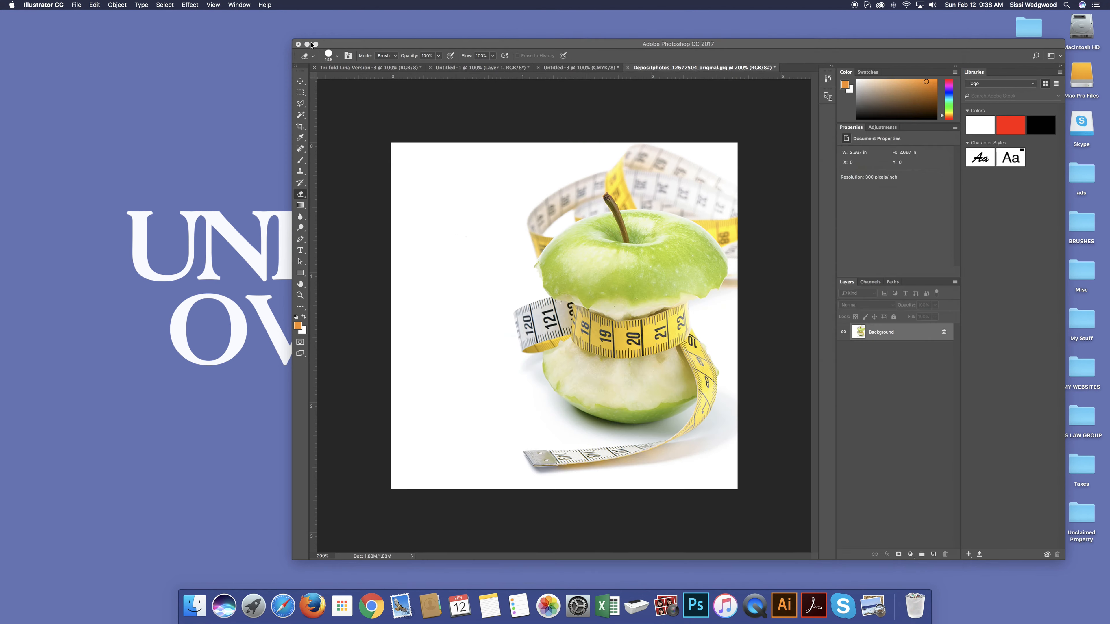
{"action": "left_click", "coordinate": [306, 44]}
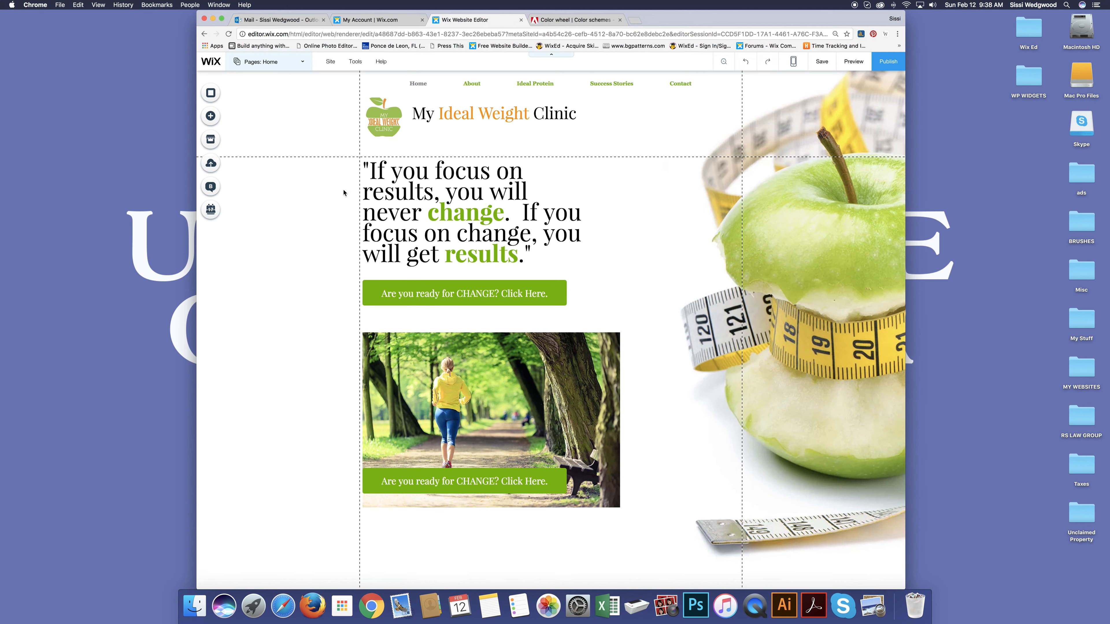
Add a blank classic strip below the calls to action.
{"action": "scroll", "scroll_direction": "down", "scroll_amount": 3}
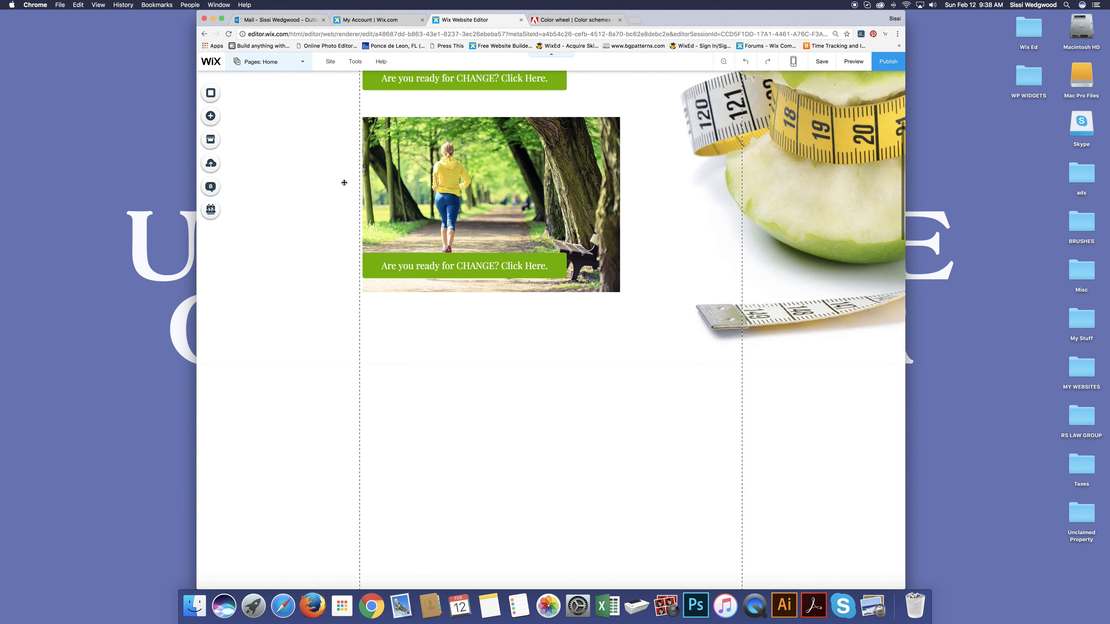
{"action": "scroll", "scroll_direction": "up", "scroll_amount": 3}
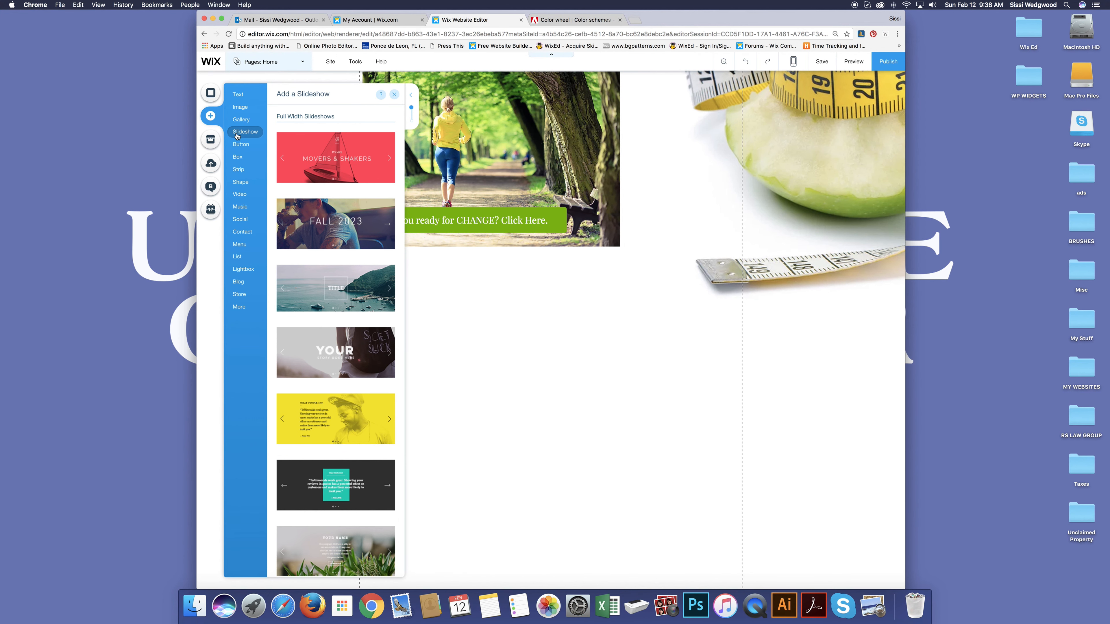
{"action": "mouse_move", "coordinate": [239, 170]}
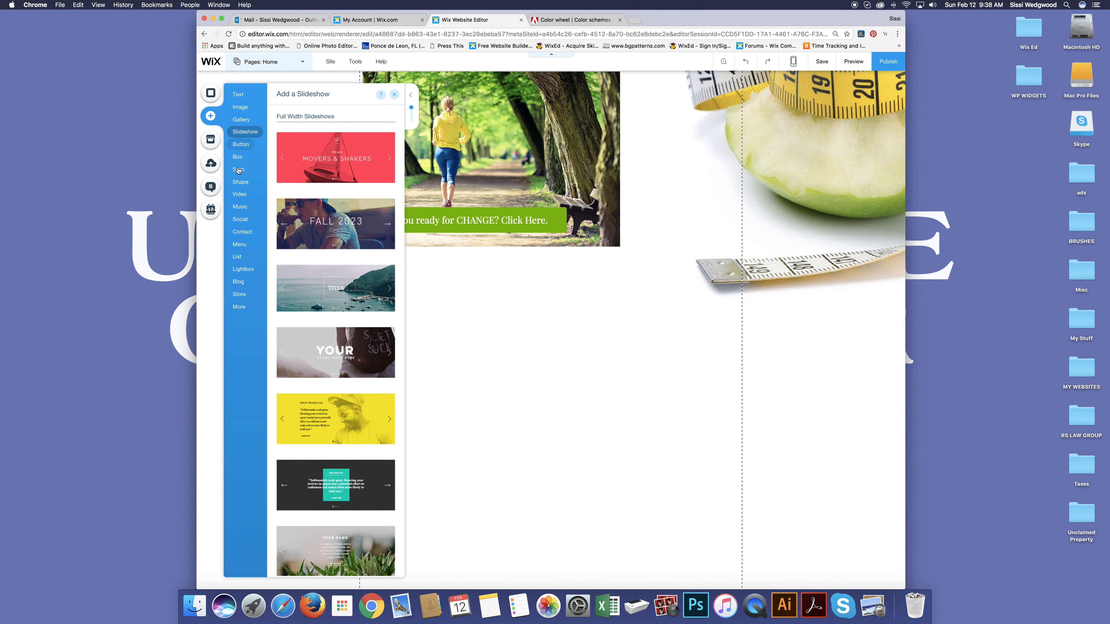
{"action": "left_click", "coordinate": [239, 169]}
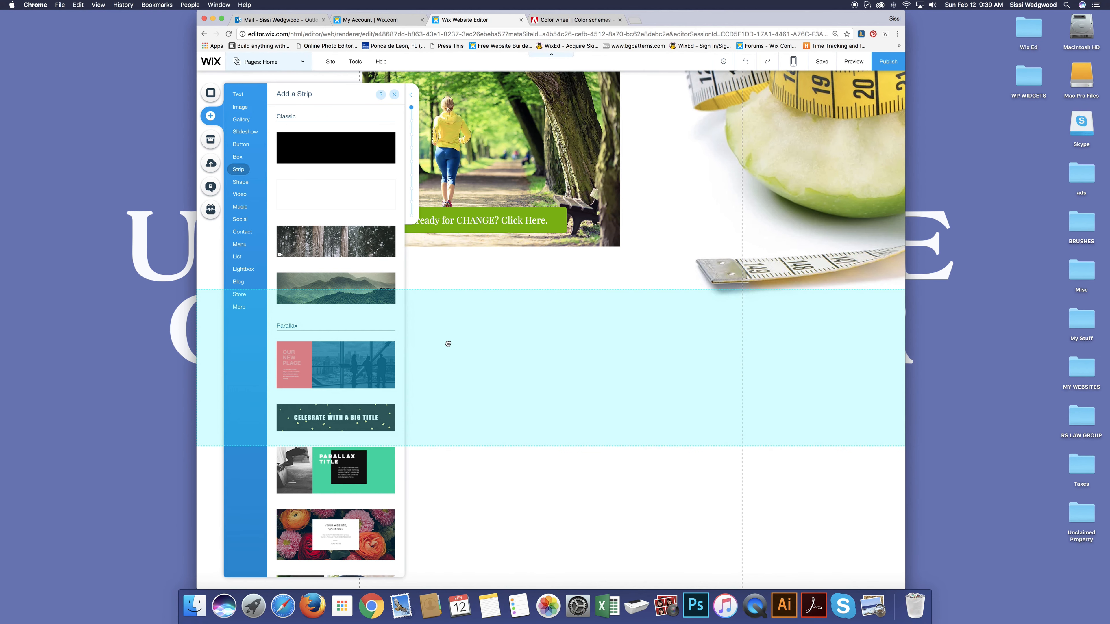
{"action": "left_click", "coordinate": [394, 94]}
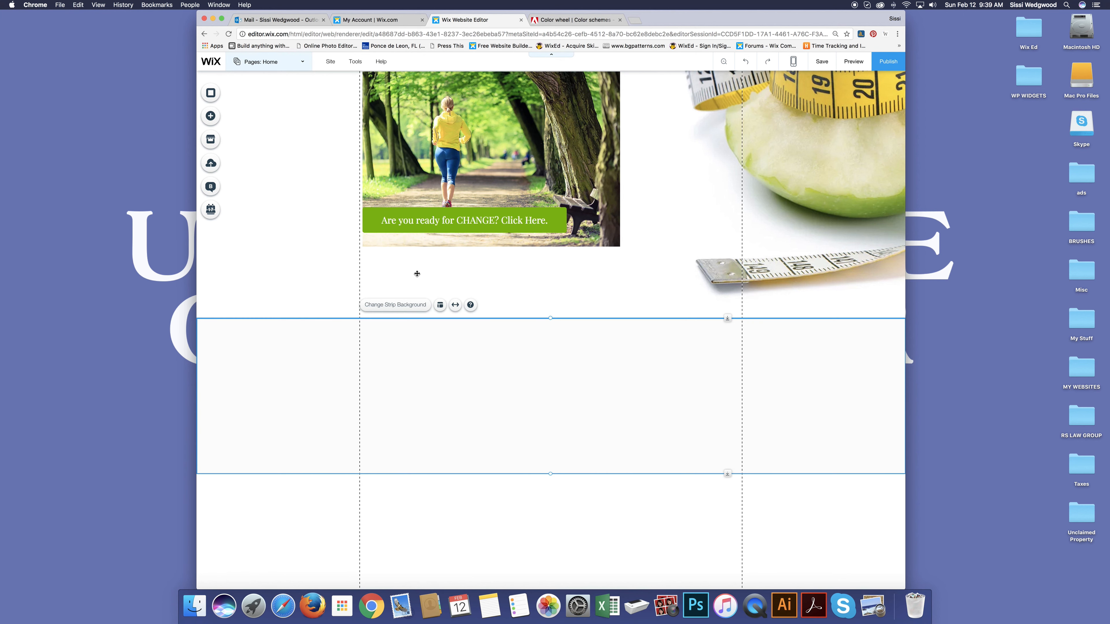
Give the new strip a solid dark green background.
{"action": "left_click", "coordinate": [394, 305]}
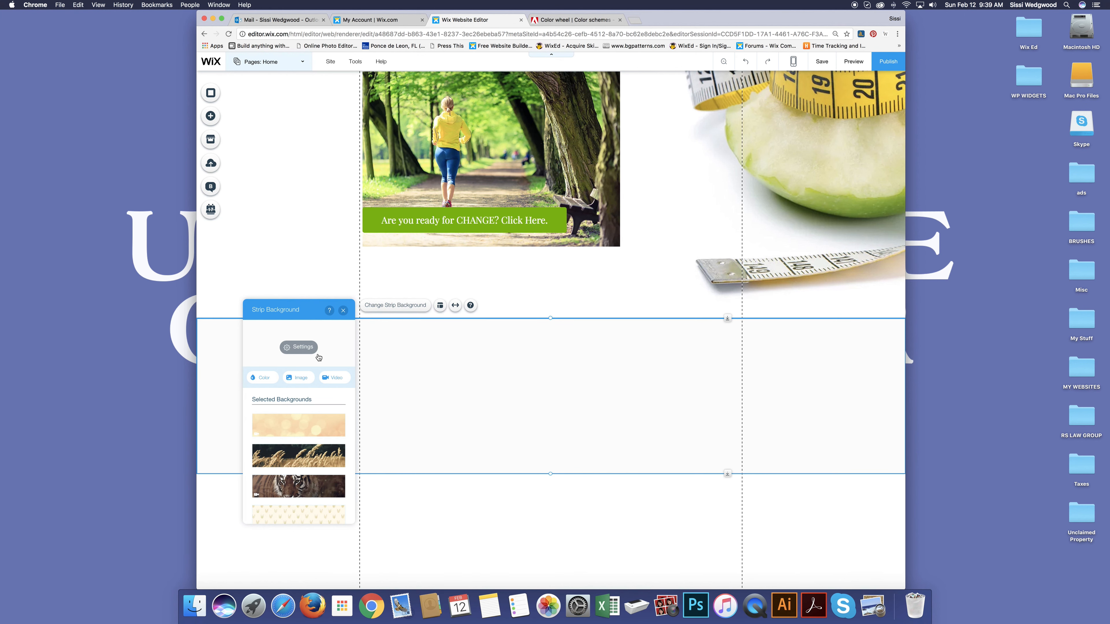
{"action": "left_click", "coordinate": [262, 377]}
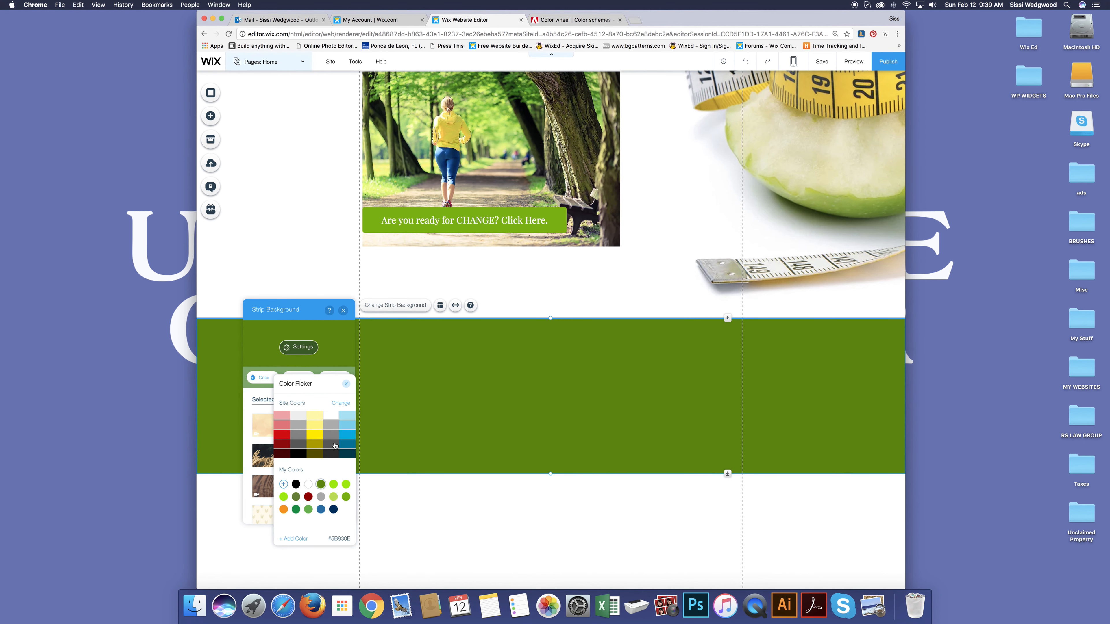
{"action": "left_click", "coordinate": [347, 384]}
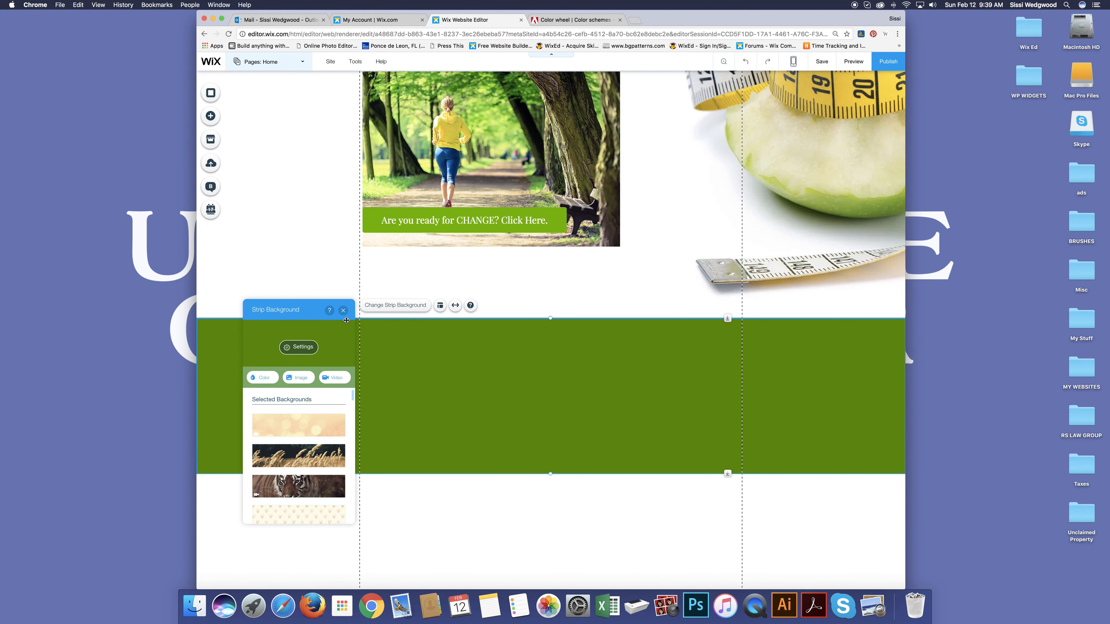
{"action": "left_click", "coordinate": [342, 310]}
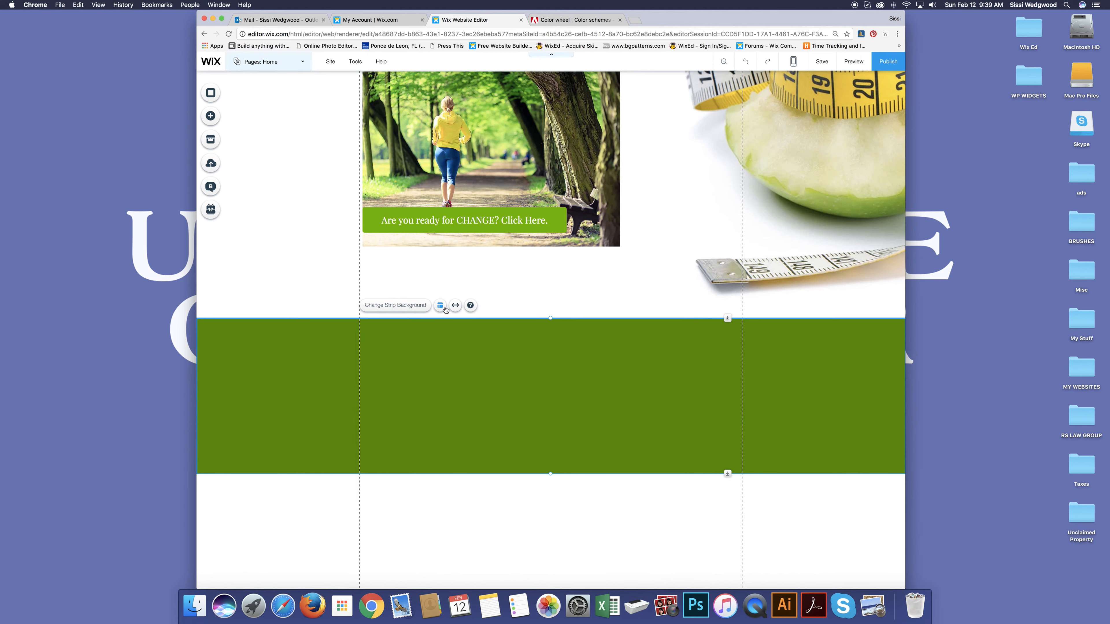
Split the green strip into four columns.
{"action": "left_click", "coordinate": [441, 305]}
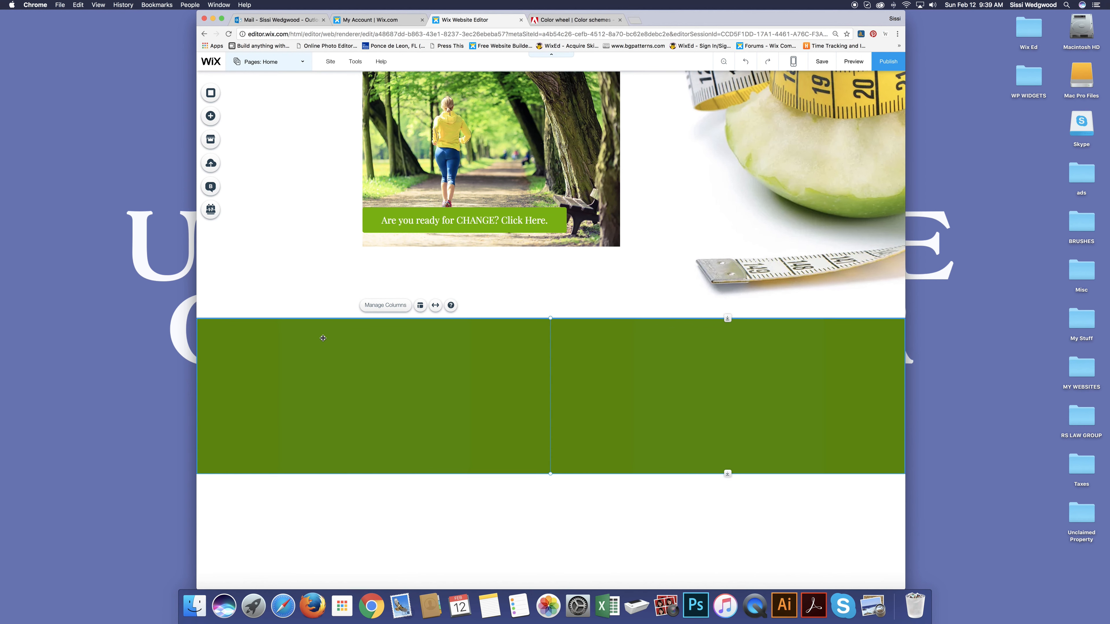
{"action": "left_click", "coordinate": [384, 306]}
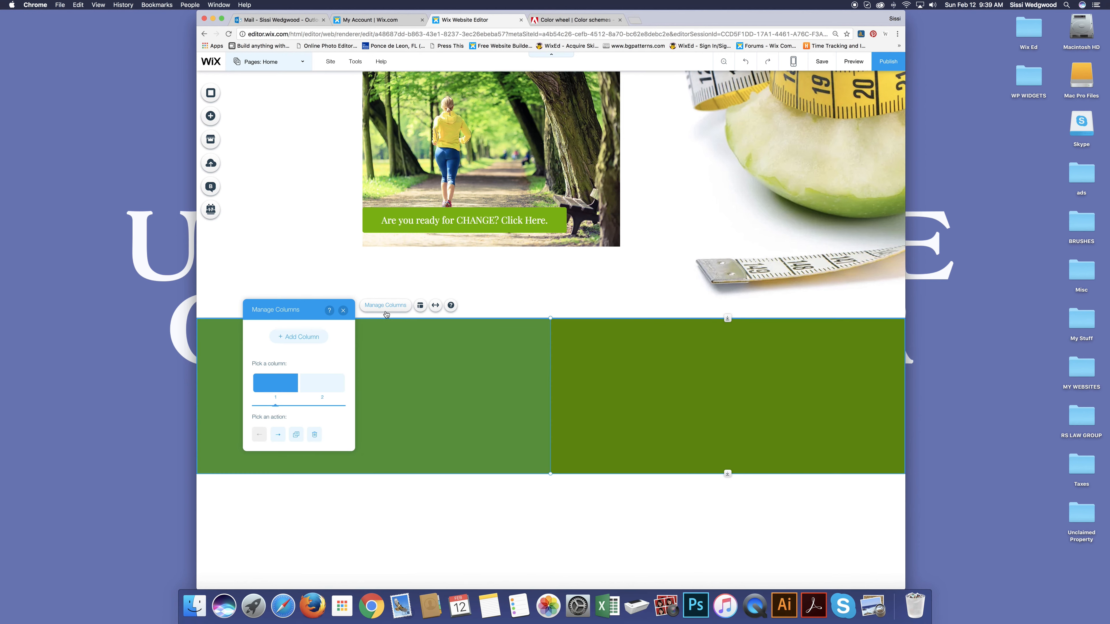
{"action": "left_click", "coordinate": [298, 337]}
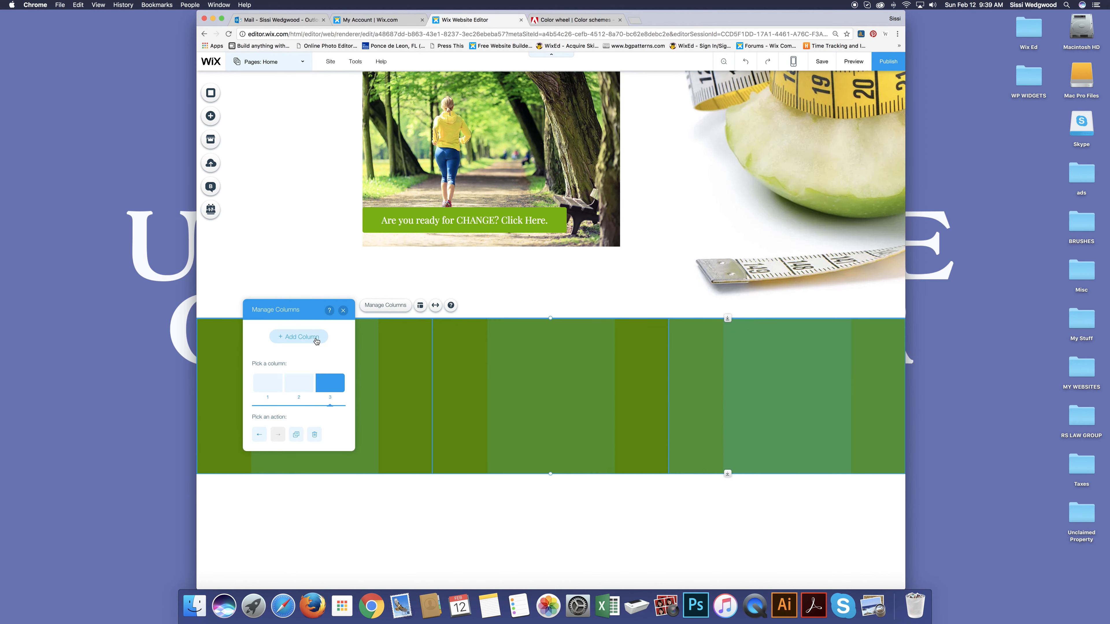
{"action": "left_click", "coordinate": [298, 337]}
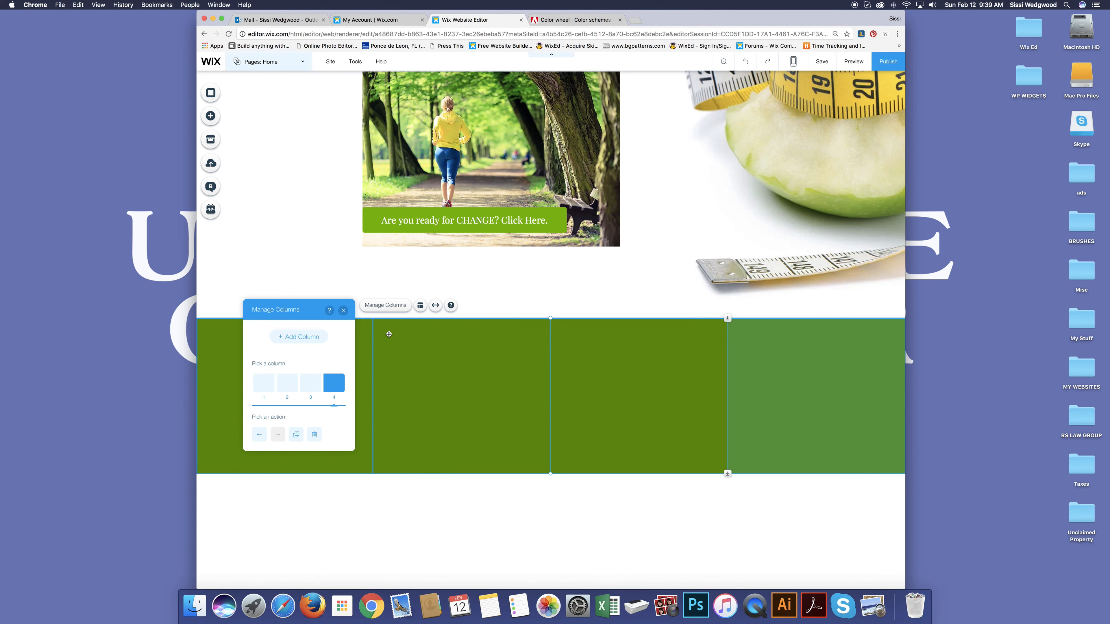
Recolour the second column a lighter medium green.
{"action": "left_click", "coordinate": [343, 309]}
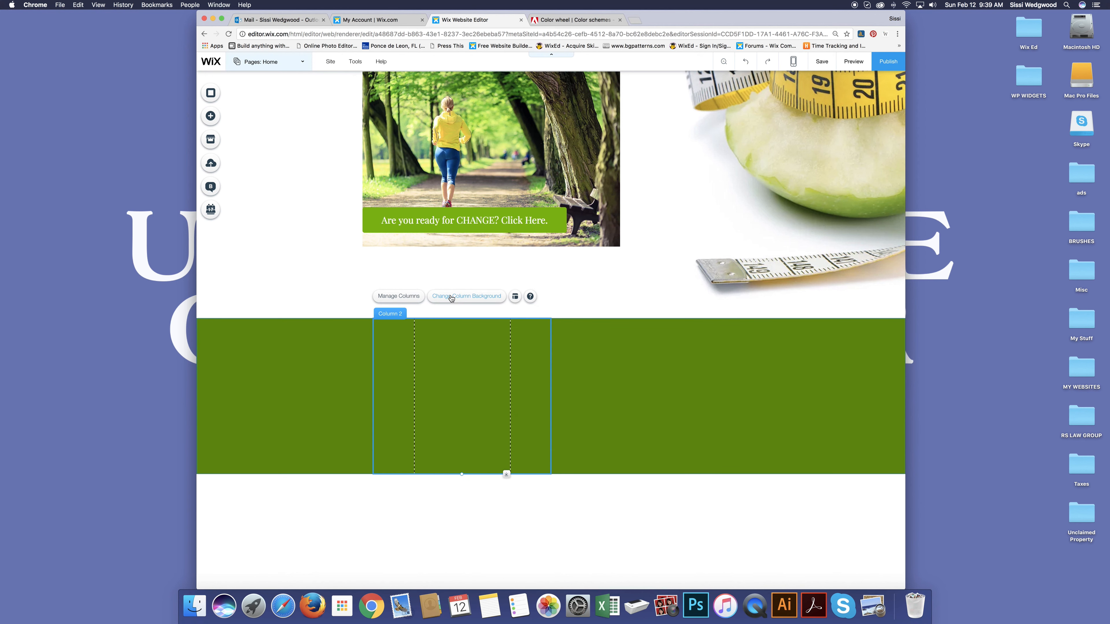
{"action": "left_click", "coordinate": [466, 296]}
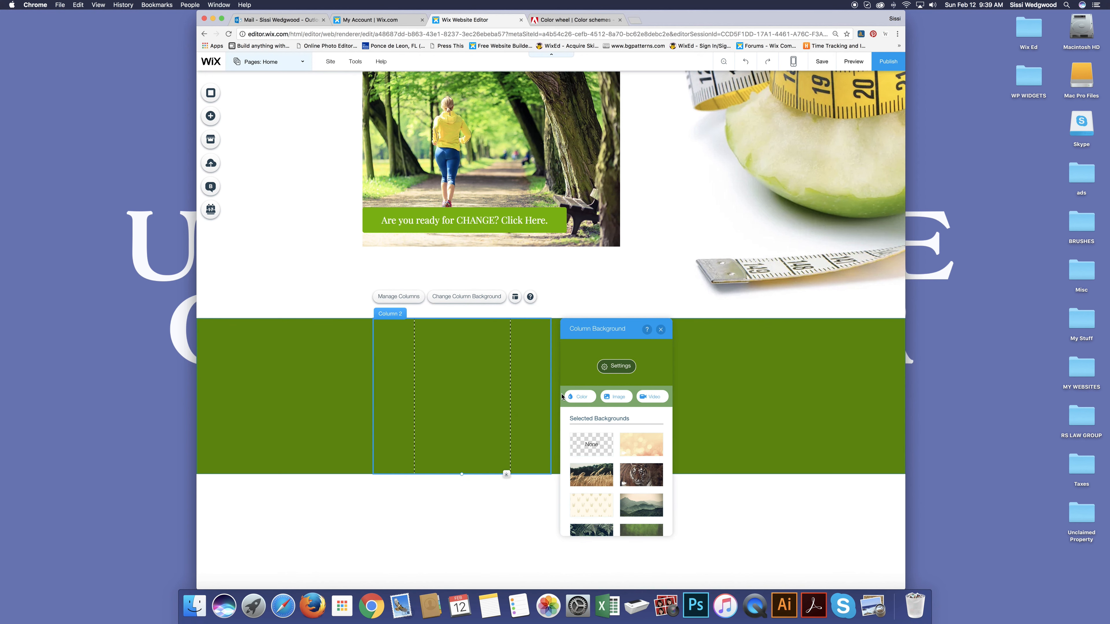
{"action": "left_click", "coordinate": [578, 397]}
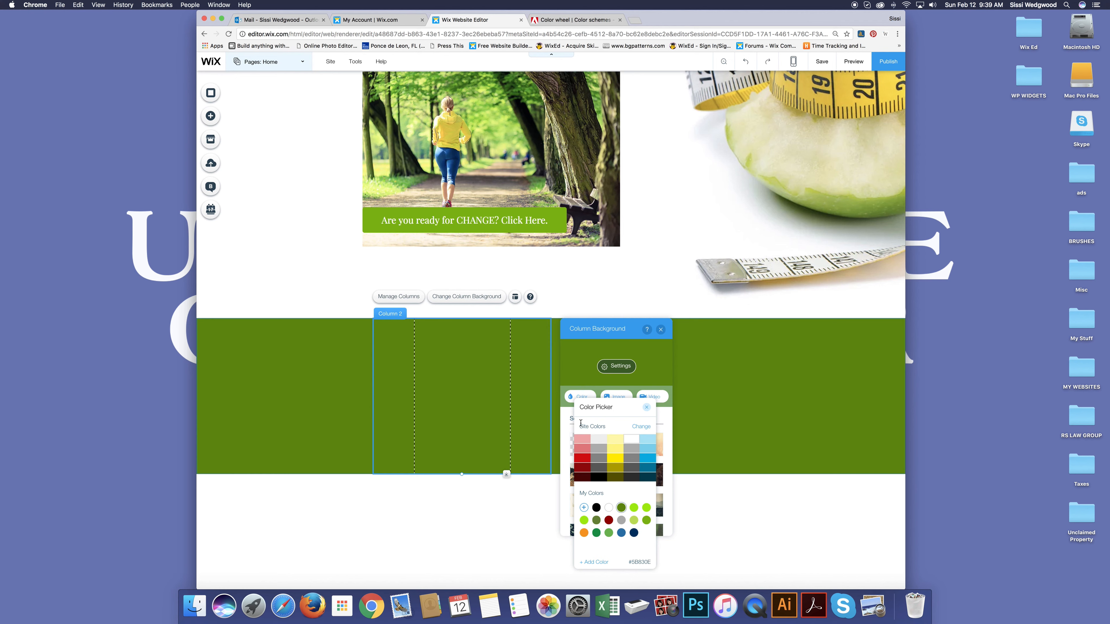
{"action": "left_click", "coordinate": [643, 520]}
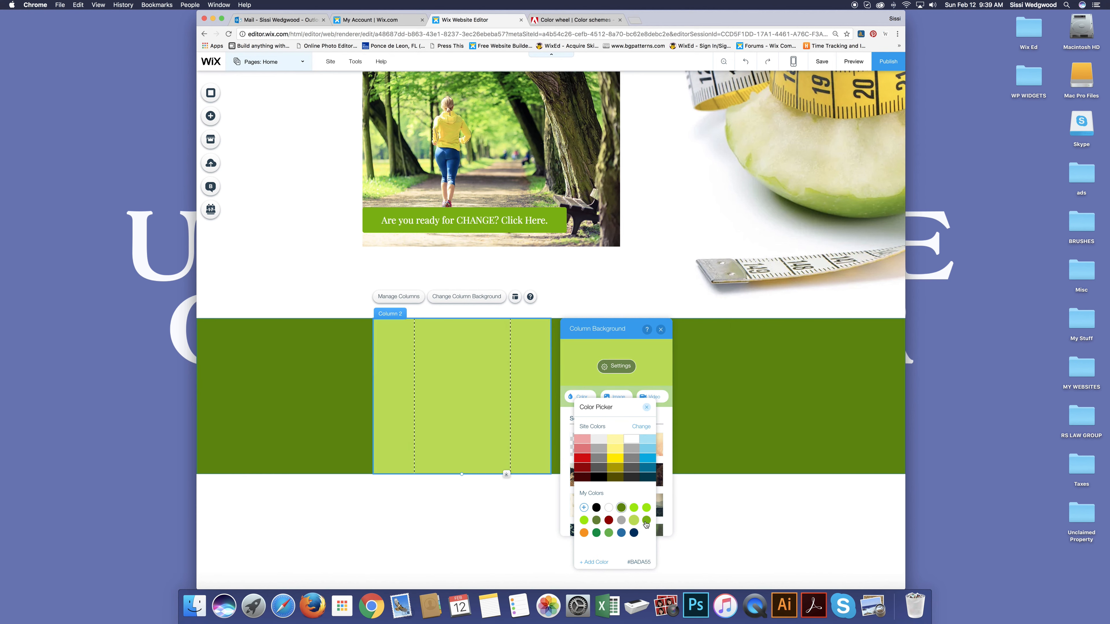
{"action": "left_click", "coordinate": [645, 523]}
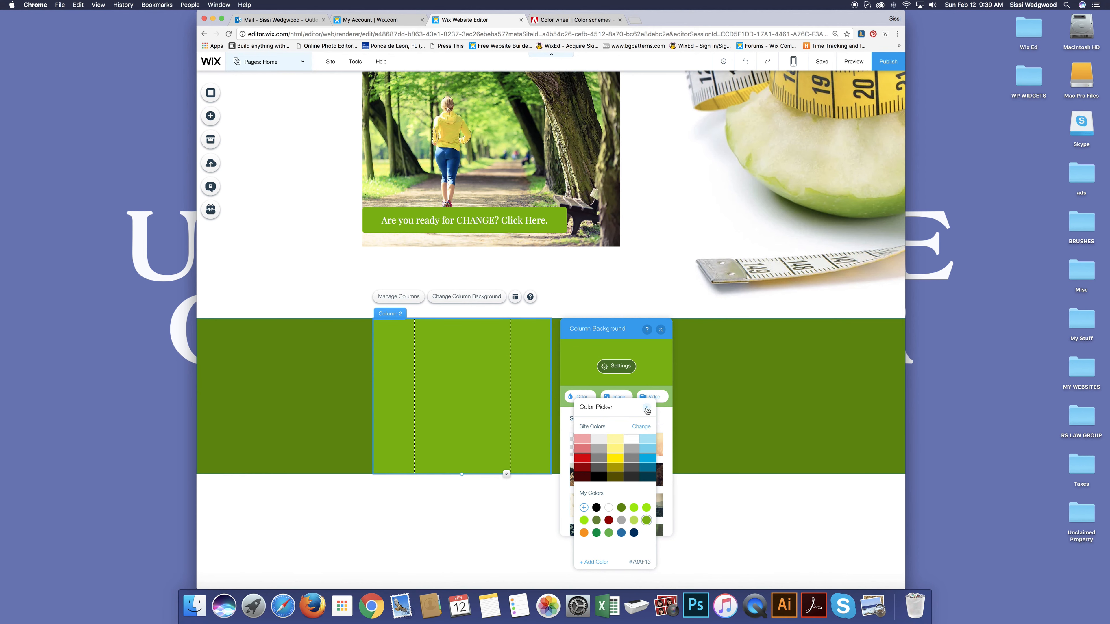
Give the fourth column the same medium green so the columns alternate.
{"action": "left_click", "coordinate": [646, 411]}
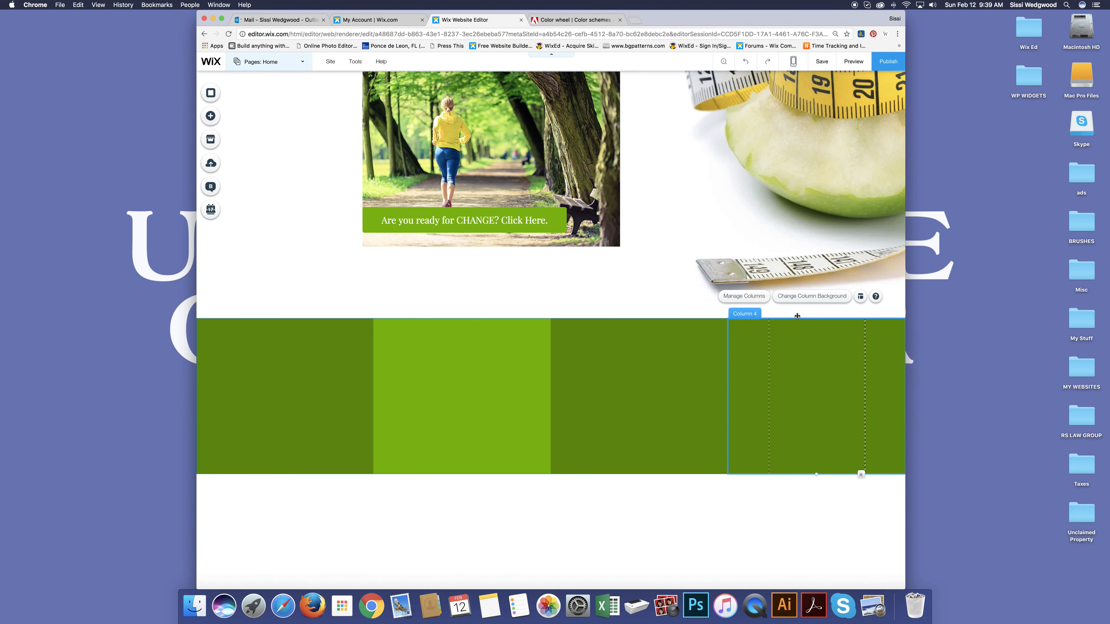
{"action": "left_click", "coordinate": [811, 296]}
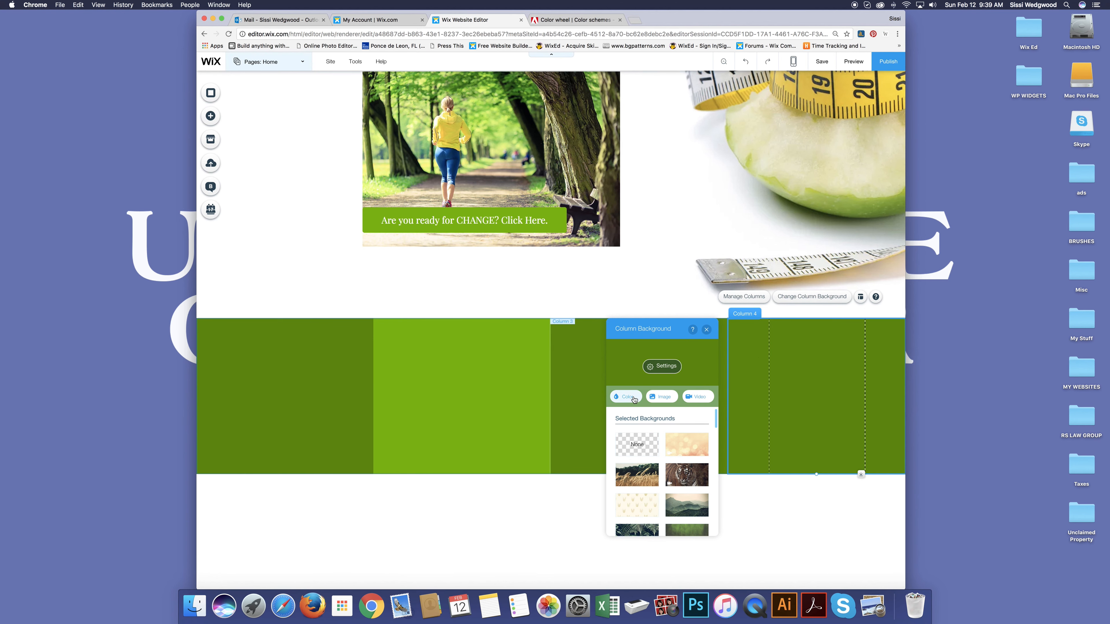
{"action": "left_click", "coordinate": [624, 396]}
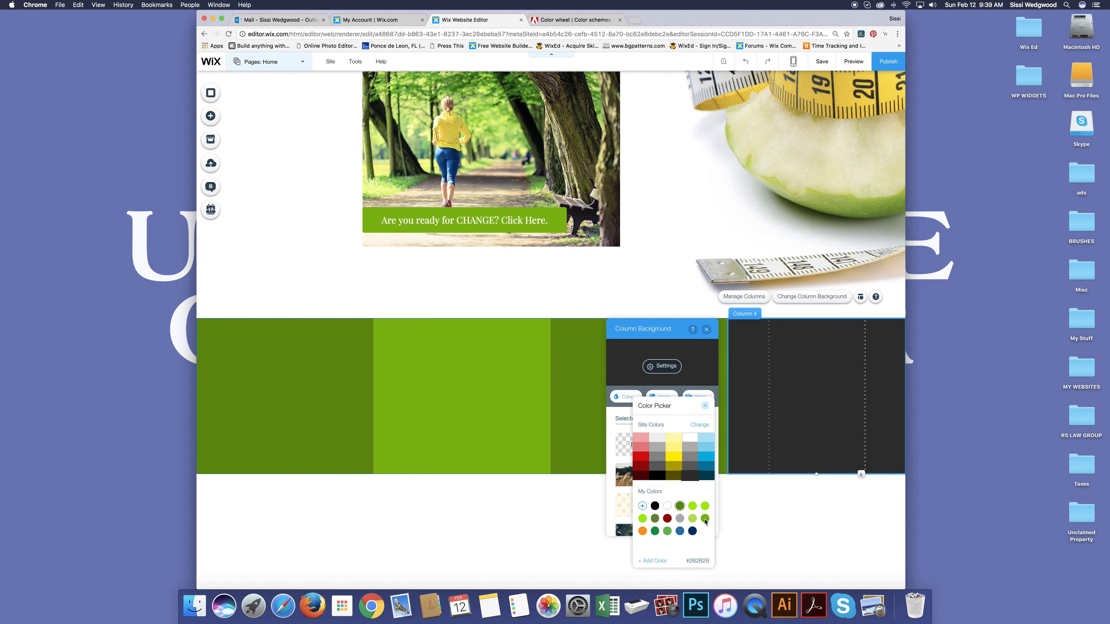
{"action": "left_click", "coordinate": [704, 521]}
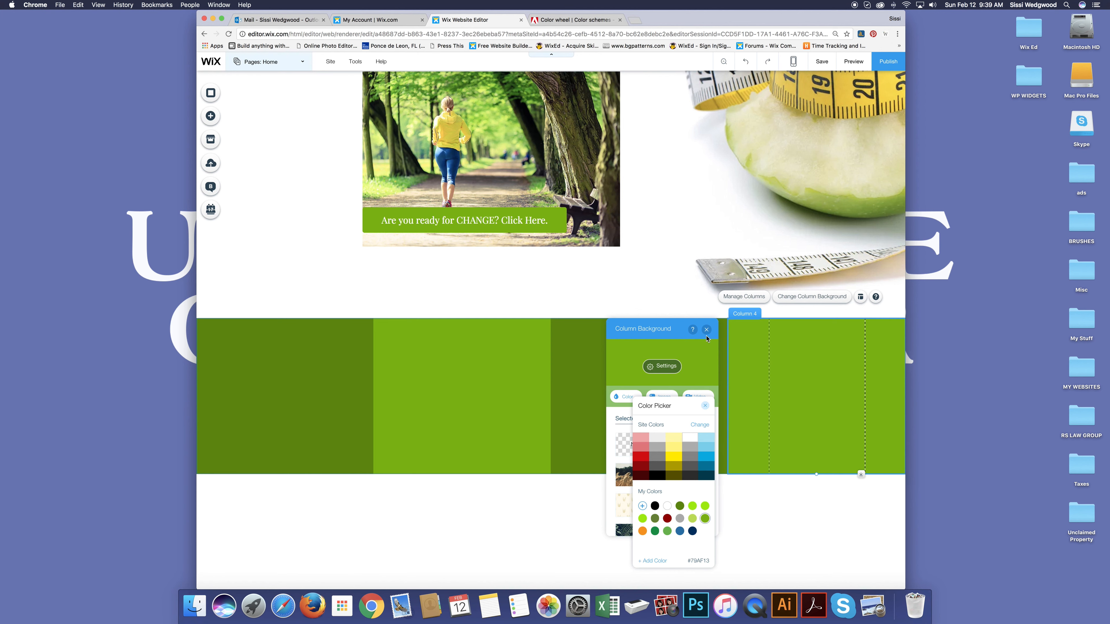
{"action": "left_click", "coordinate": [683, 405]}
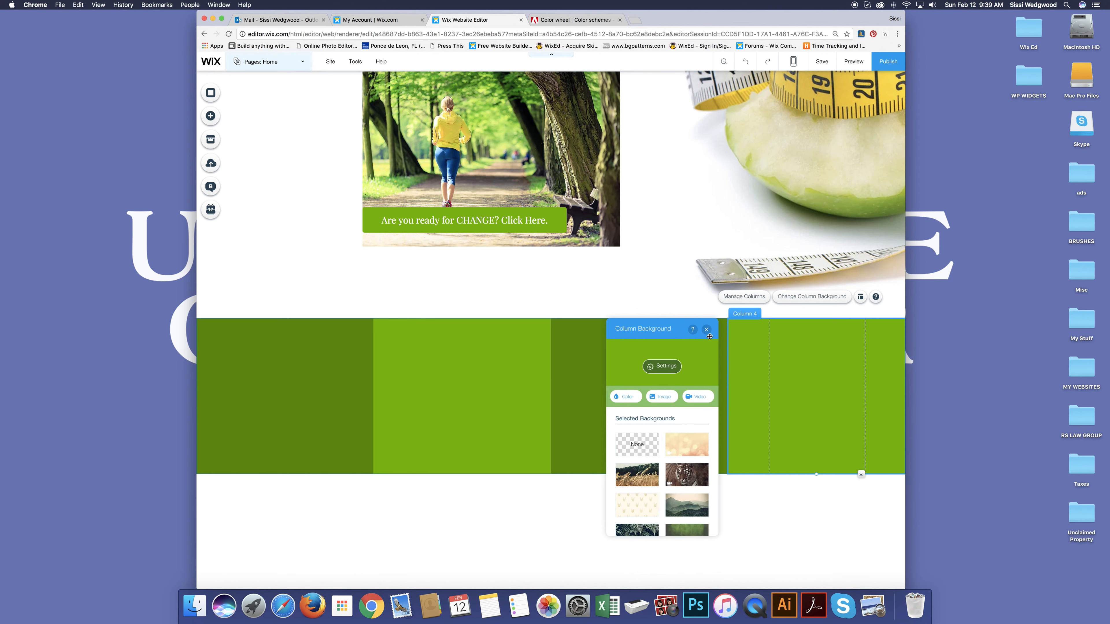
Edit the second column's heading to read Column Two.
{"action": "left_click", "coordinate": [707, 328]}
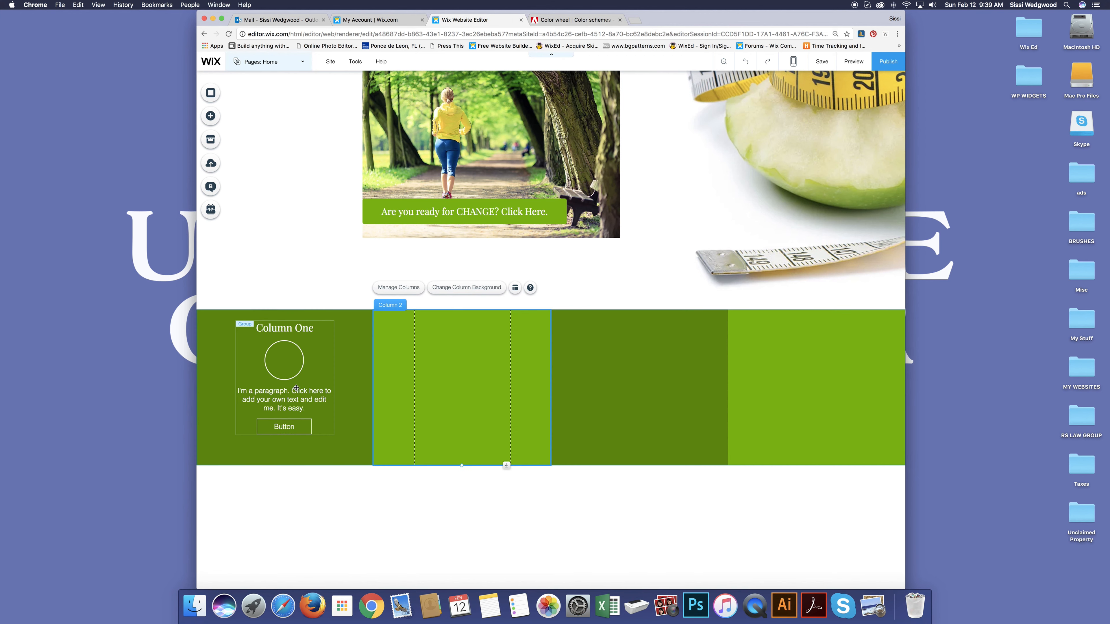
{"action": "left_click", "coordinate": [283, 328]}
{"action": "type", "text": "Column "}
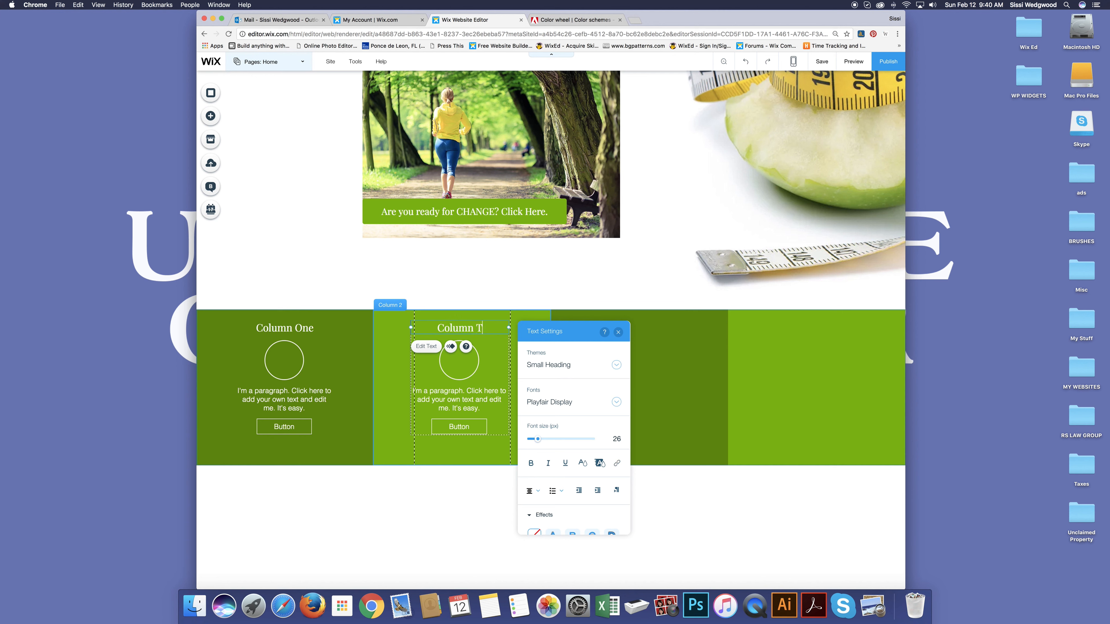
{"action": "type", "text": "Two"}
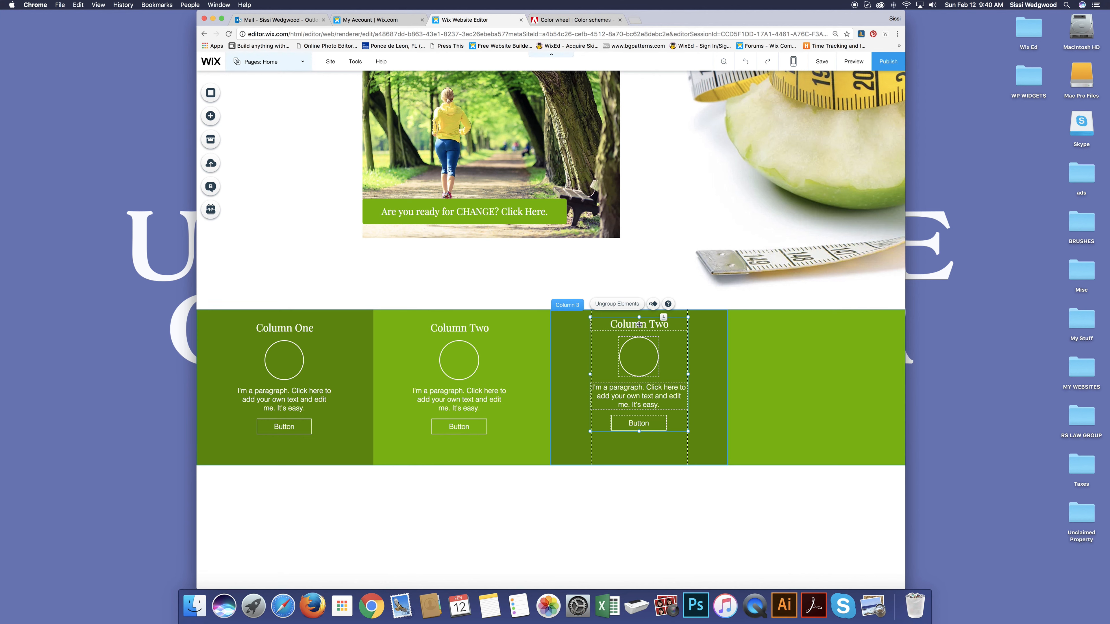
Edit the fourth column's heading to read Column Four.
{"action": "left_click", "coordinate": [637, 327]}
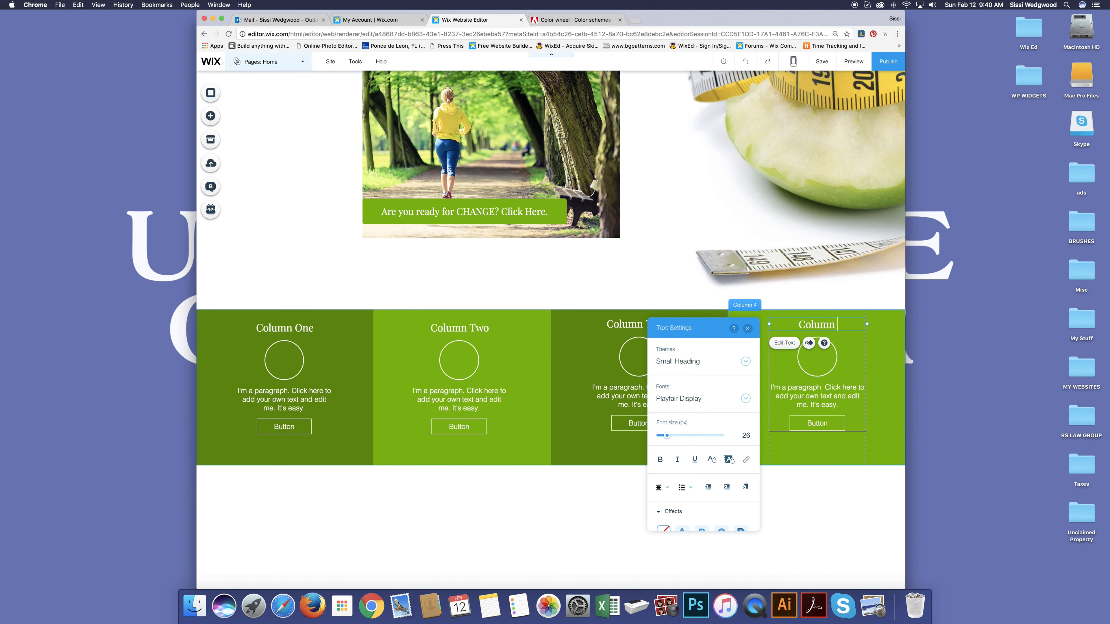
{"action": "type", "text": "fo"}
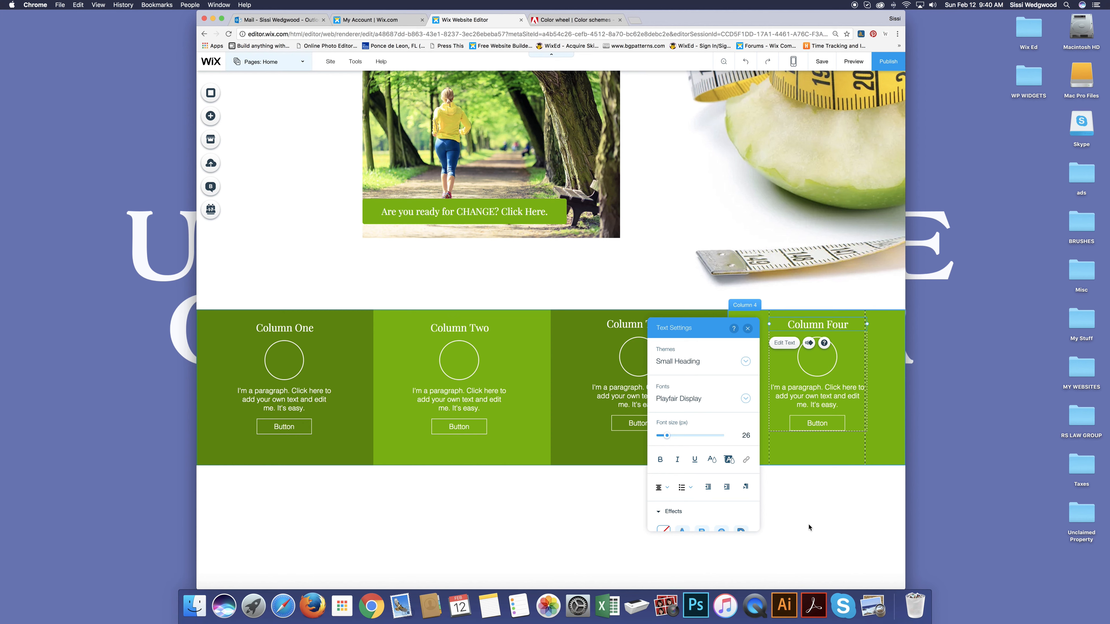
{"action": "left_click", "coordinate": [747, 328]}
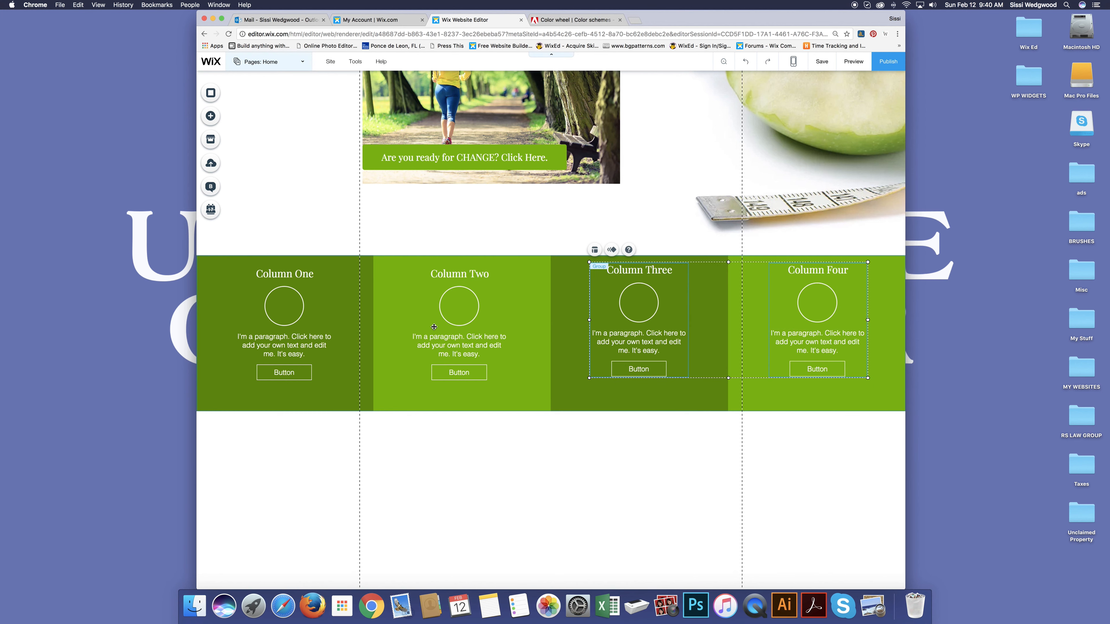
{"action": "left_click", "coordinate": [284, 307]}
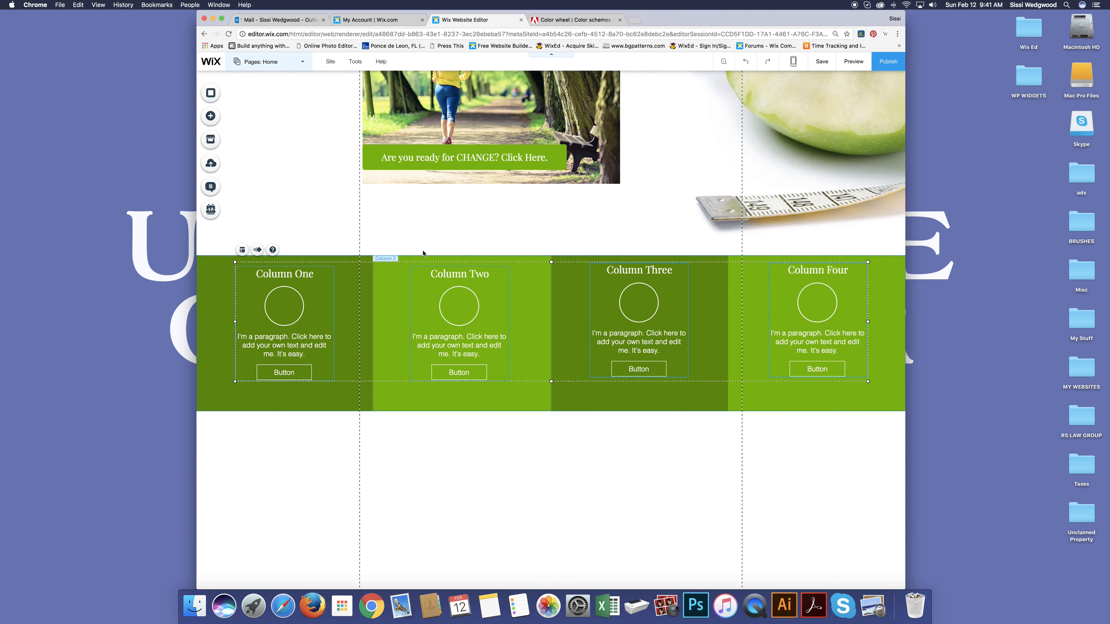
{"action": "mouse_move", "coordinate": [236, 246]}
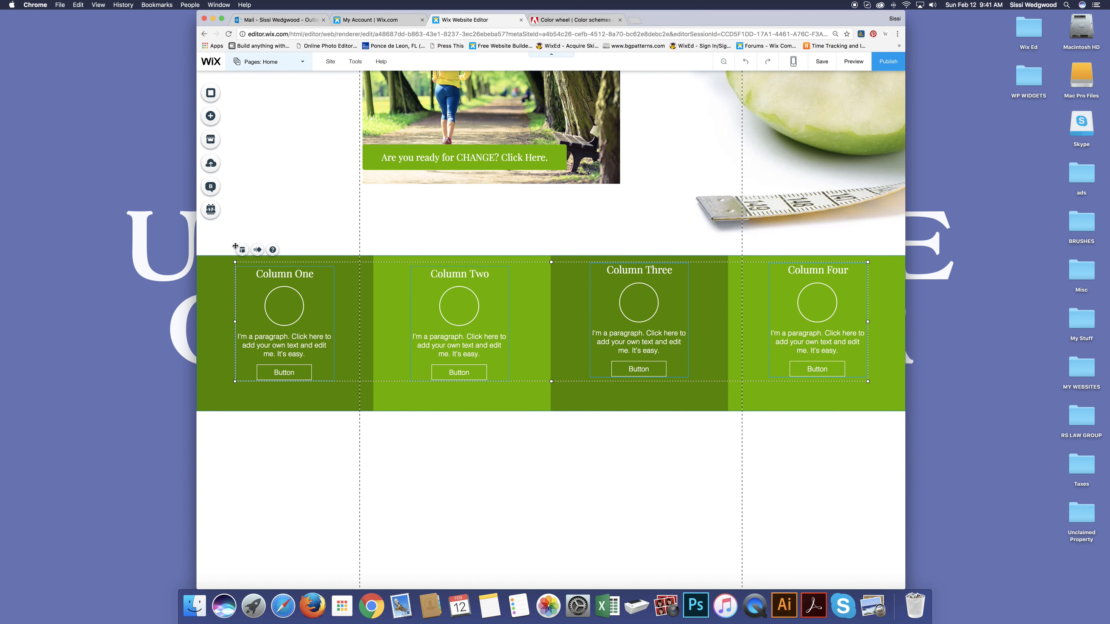
{"action": "left_click", "coordinate": [242, 250]}
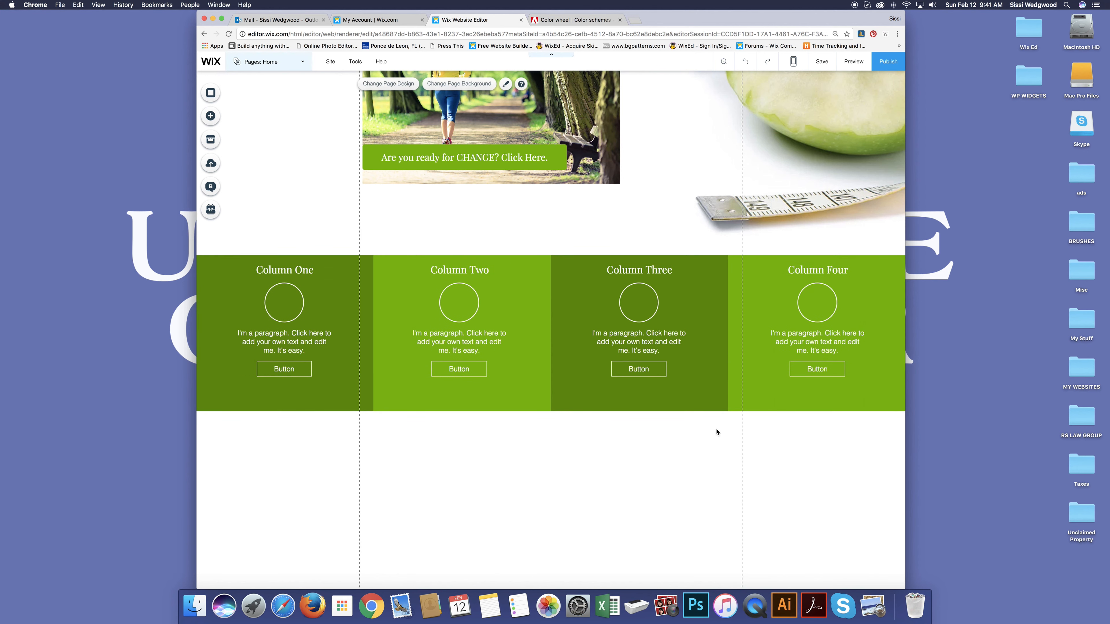
{"action": "scroll", "scroll_direction": "up", "scroll_amount": 3}
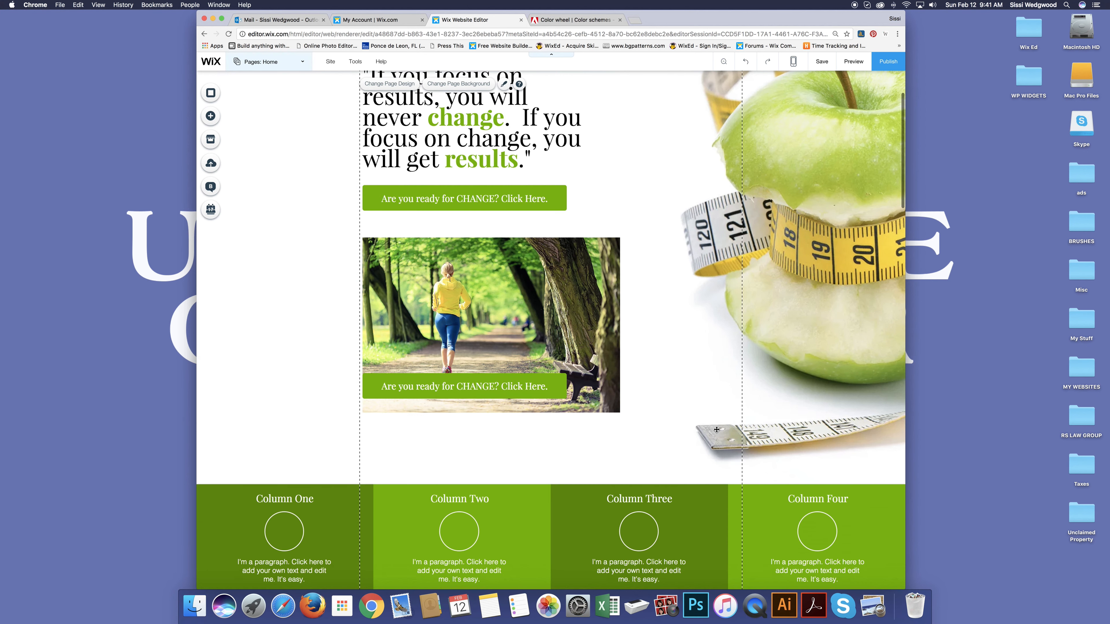
{"action": "scroll", "scroll_direction": "up", "scroll_amount": 3}
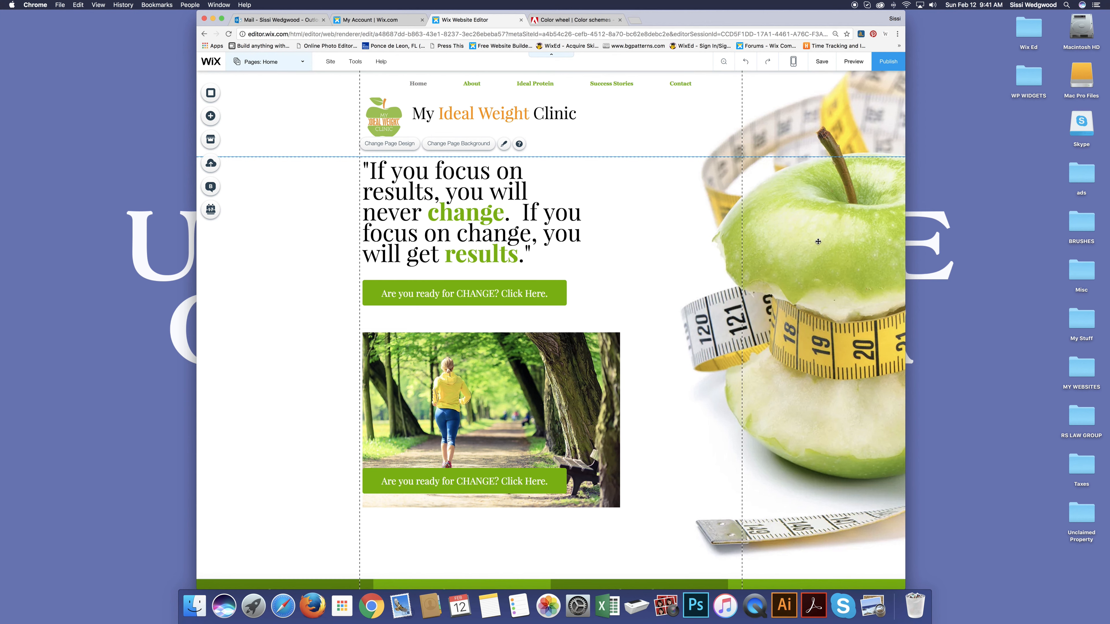
Preview the page, scroll through it, and switch the preview to phone size.
{"action": "left_click", "coordinate": [852, 61]}
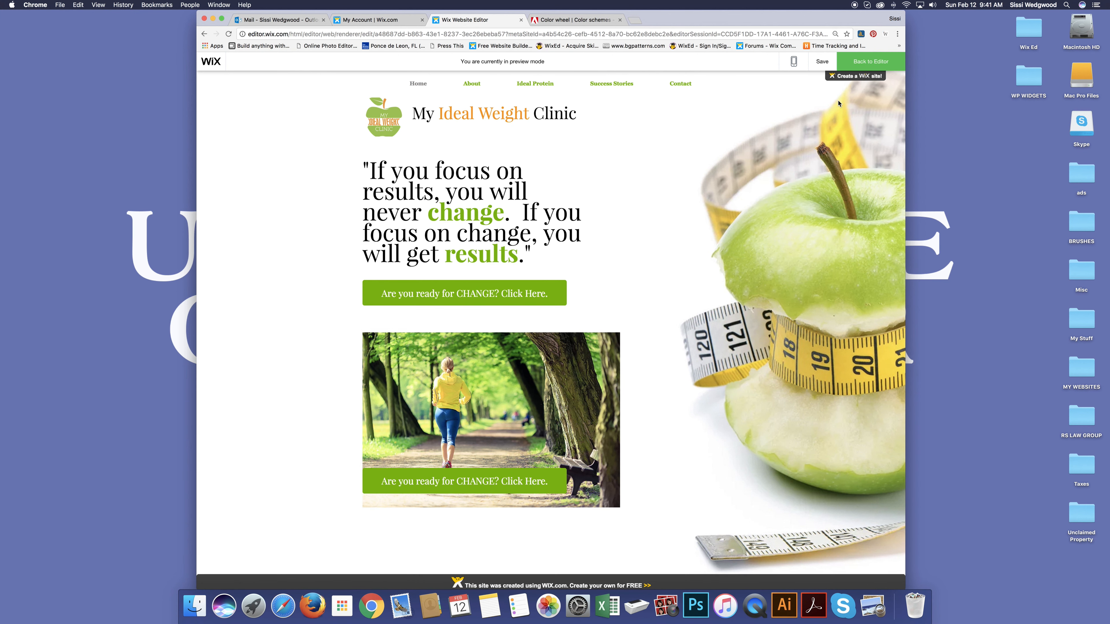
{"action": "scroll", "scroll_direction": "down", "scroll_amount": 3}
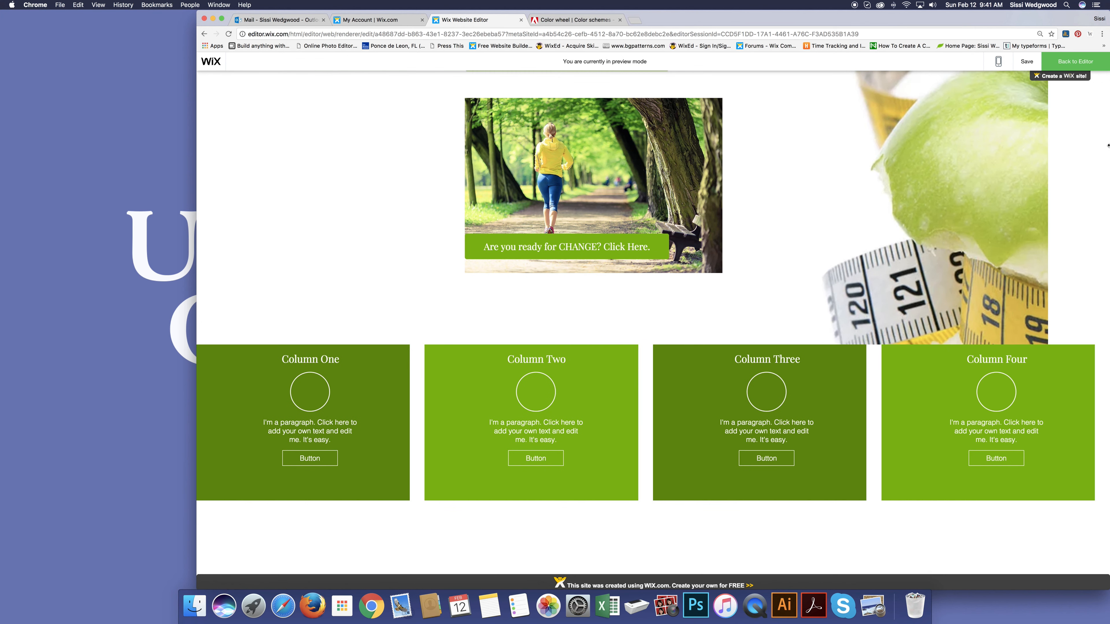
{"action": "scroll", "scroll_direction": "up", "scroll_amount": 3}
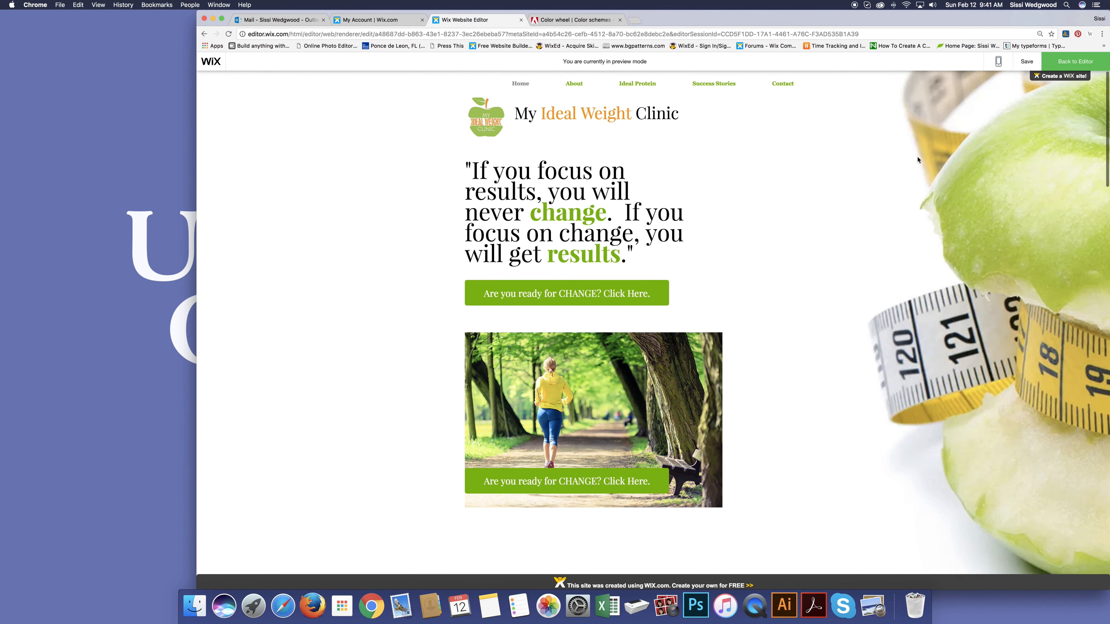
{"action": "mouse_move", "coordinate": [1097, 151]}
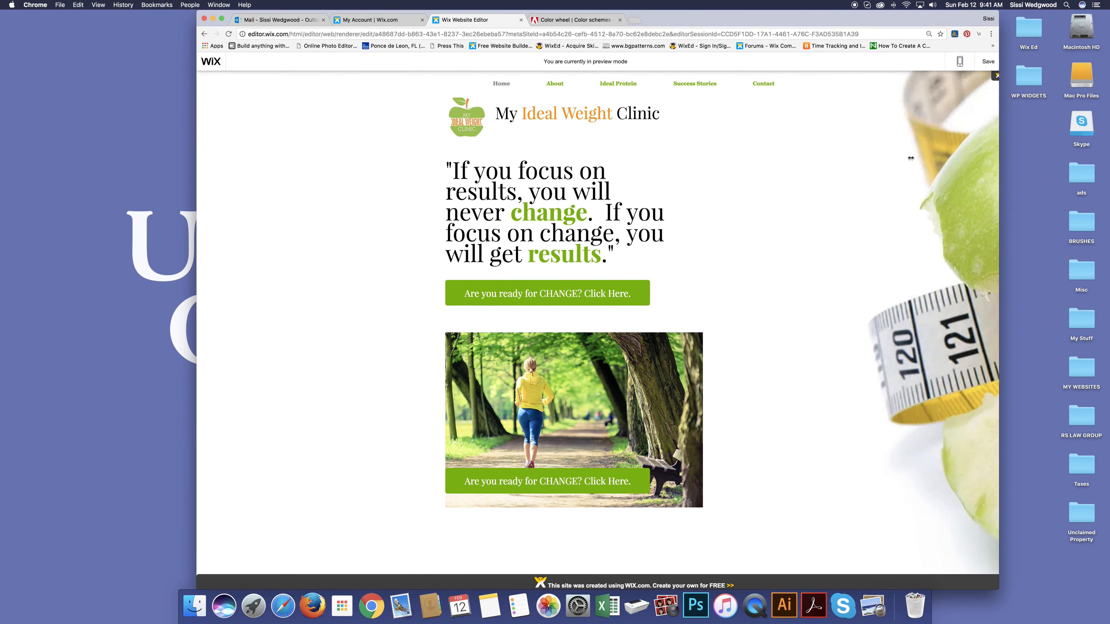
{"action": "scroll", "scroll_direction": "down", "scroll_amount": 3}
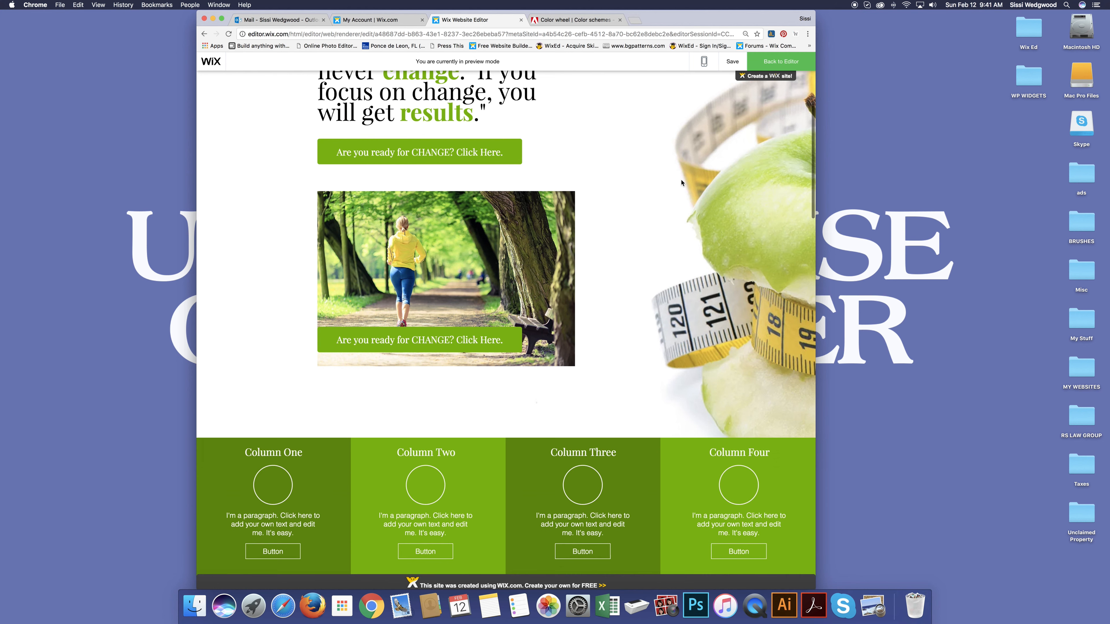
{"action": "scroll", "scroll_direction": "up", "scroll_amount": 3}
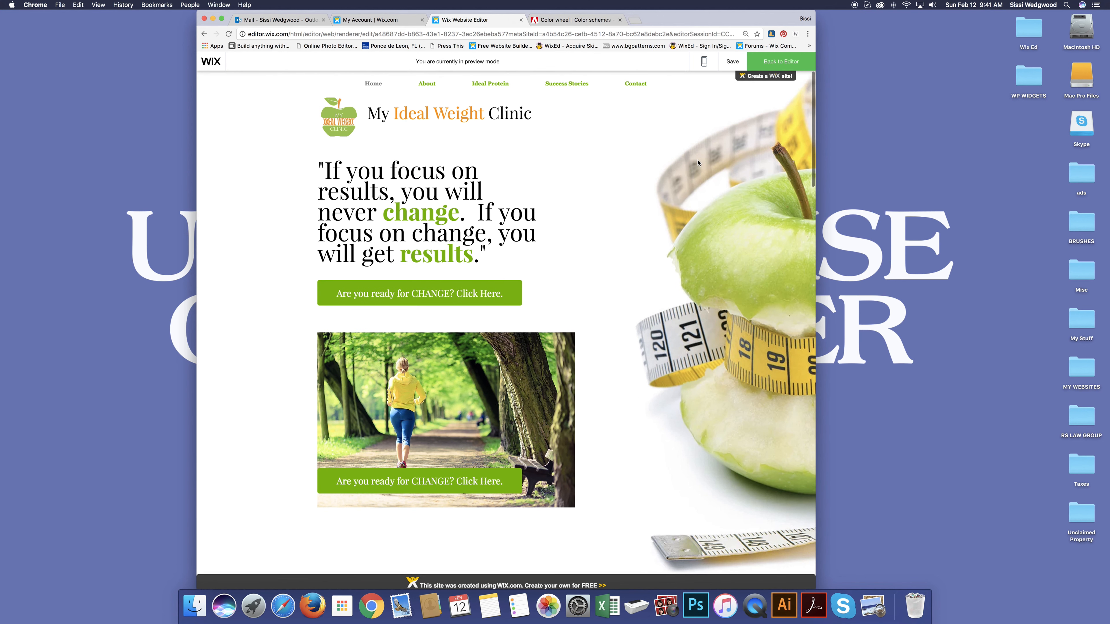
{"action": "left_click", "coordinate": [703, 61]}
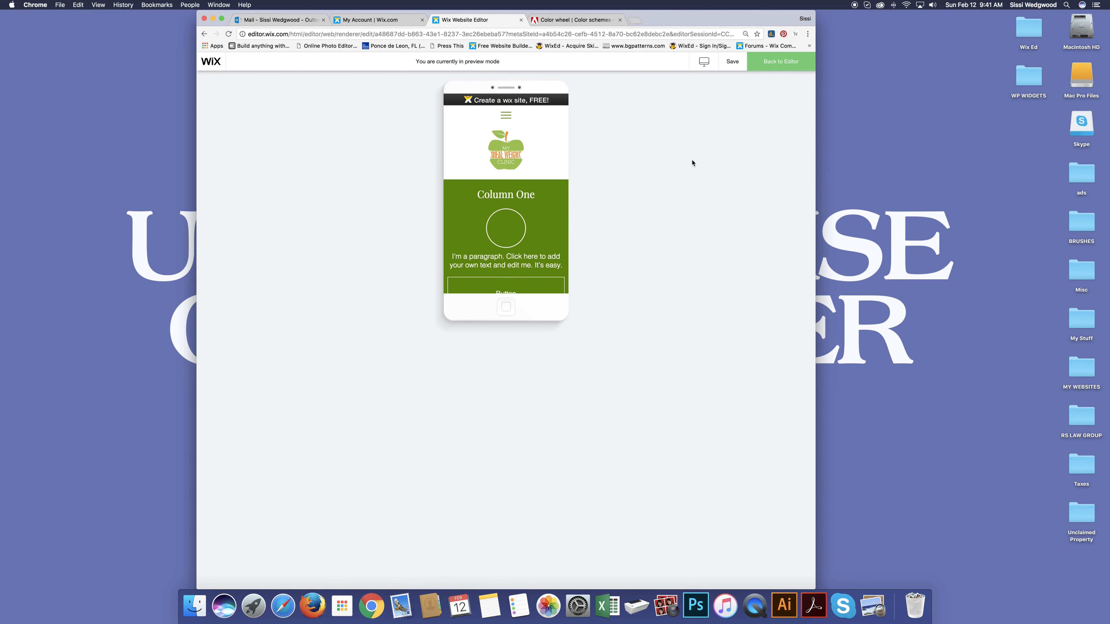
Leave the preview and return to editing the desktop layout.
{"action": "left_click", "coordinate": [779, 62]}
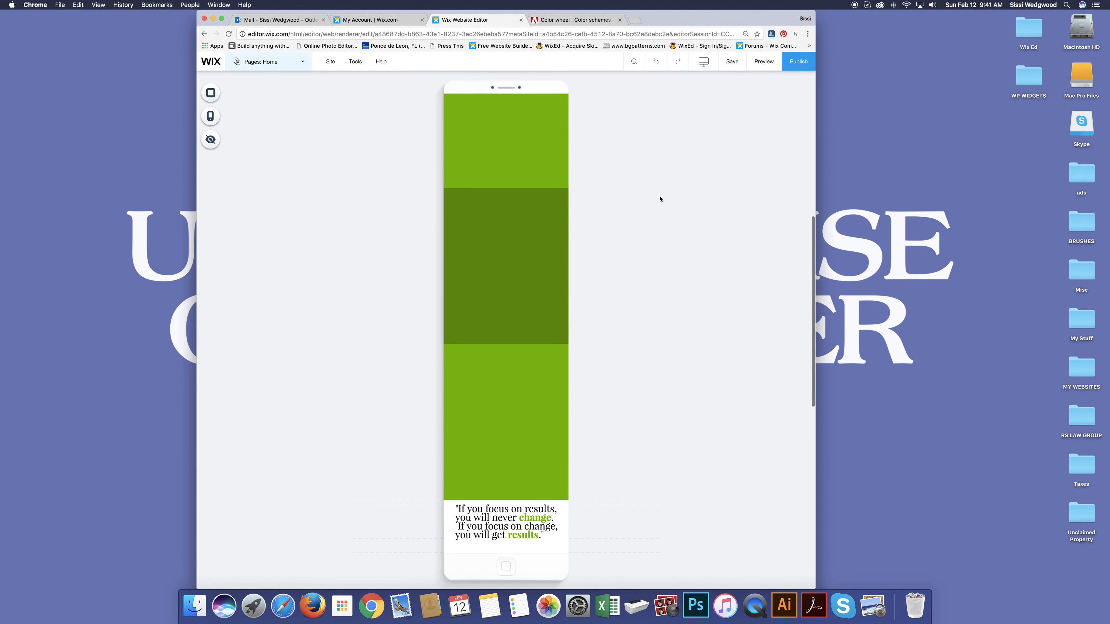
{"action": "scroll", "scroll_direction": "down", "scroll_amount": 3}
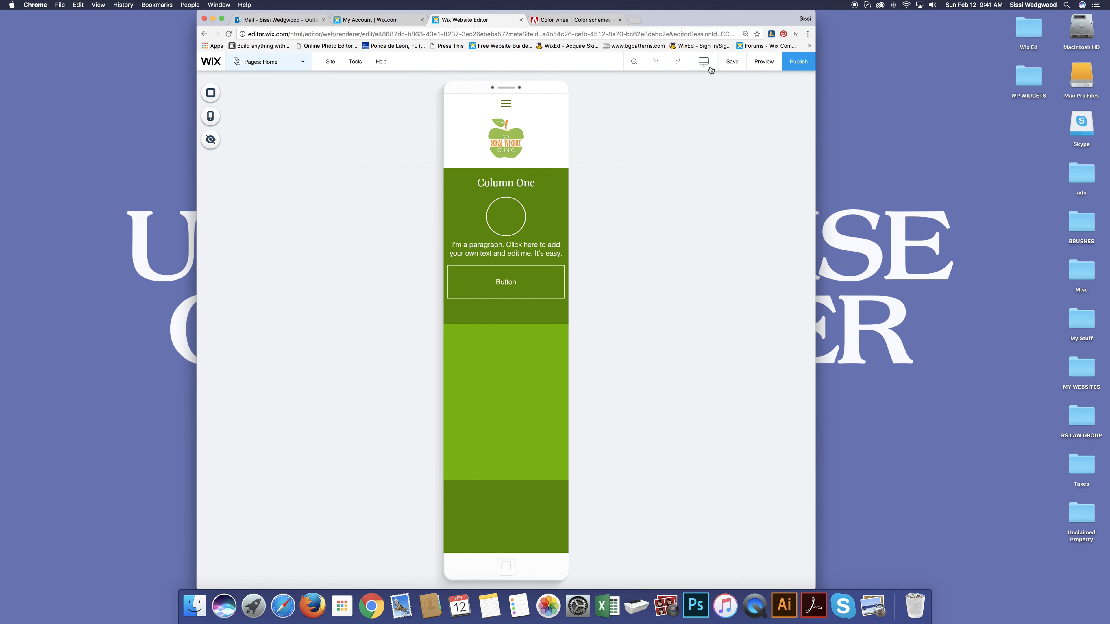
{"action": "left_click", "coordinate": [702, 62]}
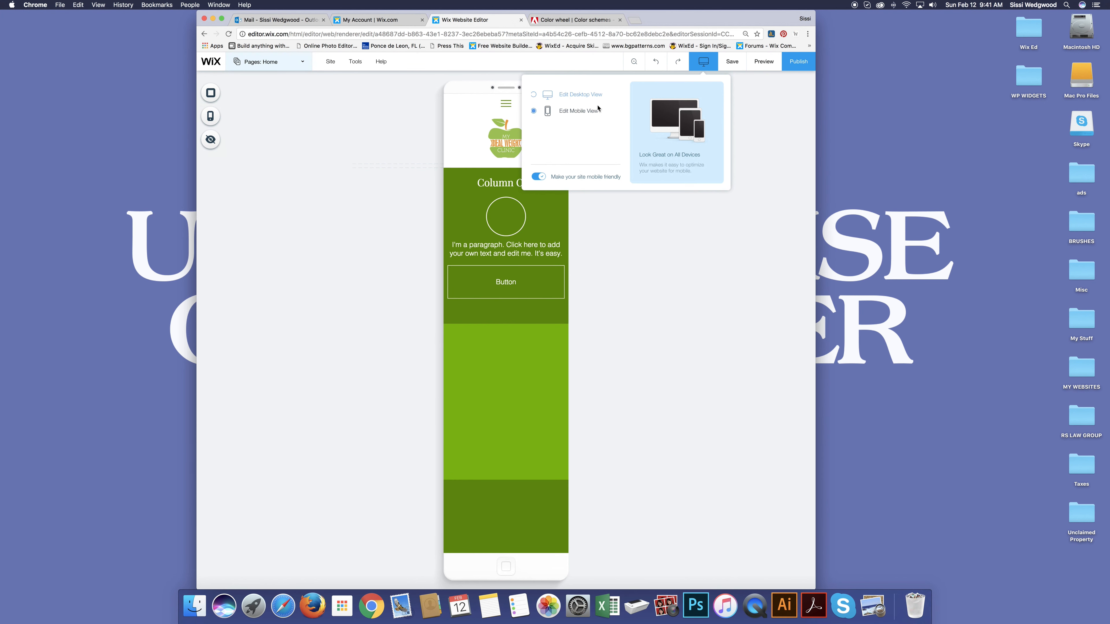
{"action": "left_click", "coordinate": [580, 94]}
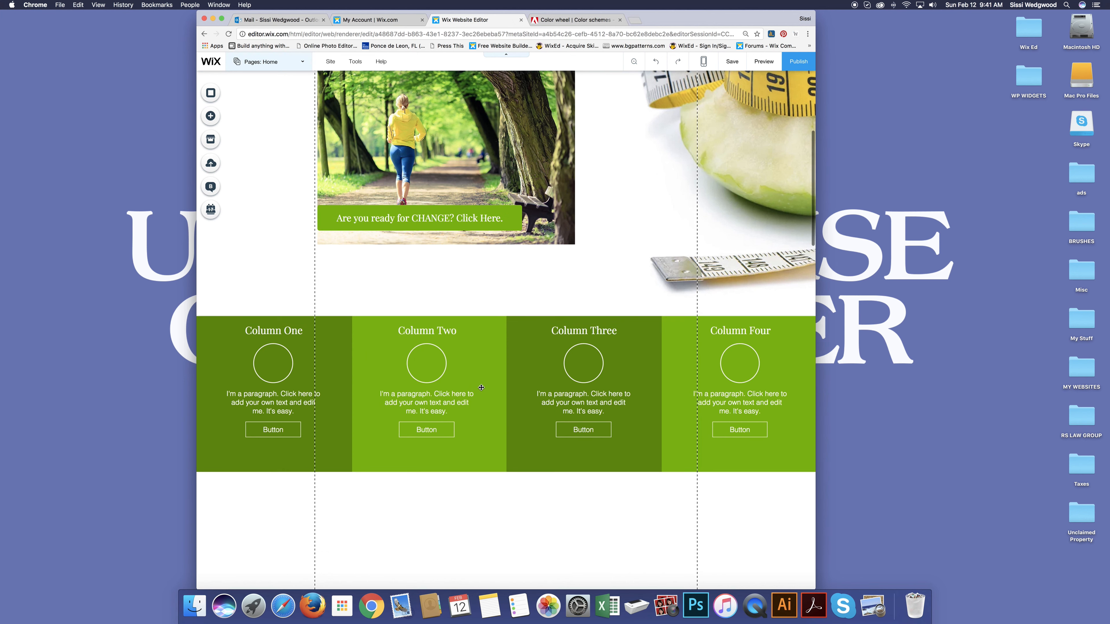
Centre the grouped contents of columns Two, Three and Four within their columns.
{"action": "left_click", "coordinate": [426, 393]}
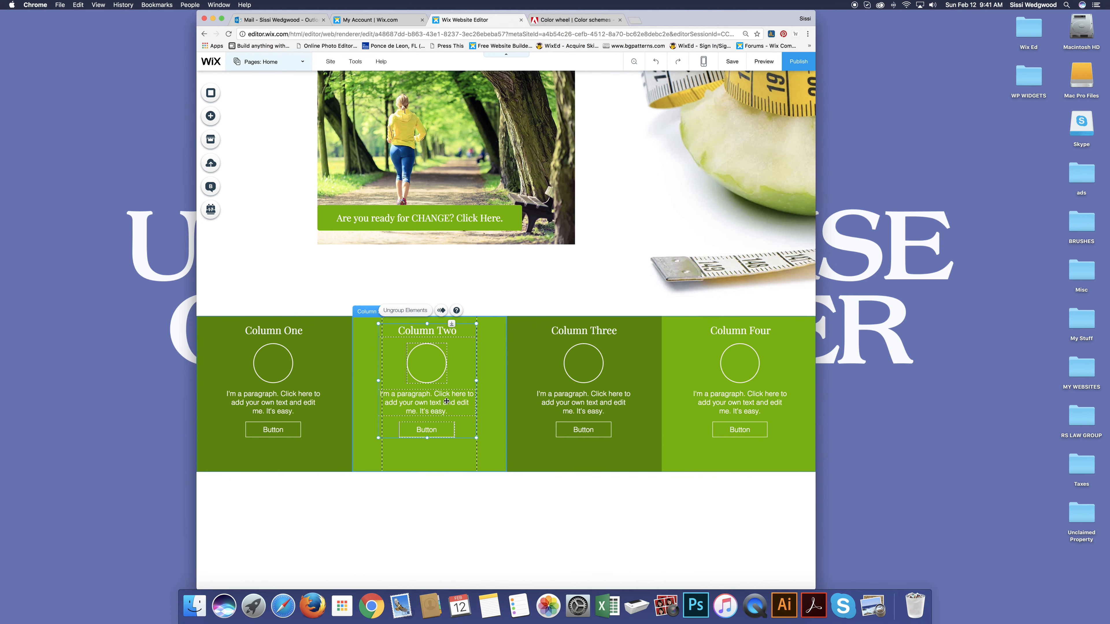
{"action": "left_click_drag", "start_coordinate": [427, 362], "coordinate": [428, 363]}
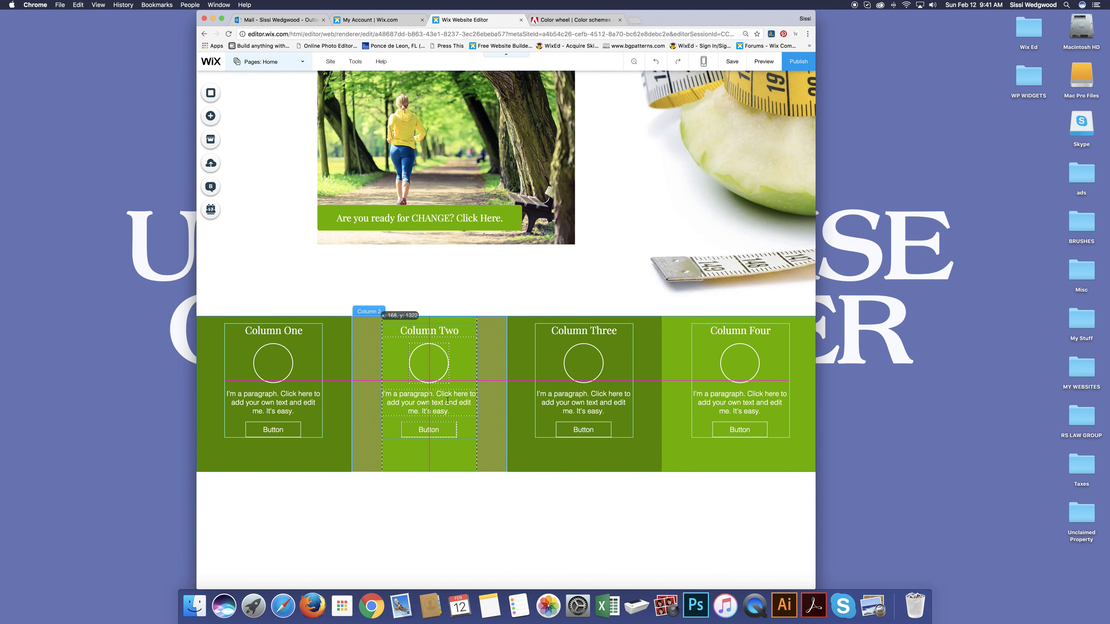
{"action": "left_click", "coordinate": [582, 389]}
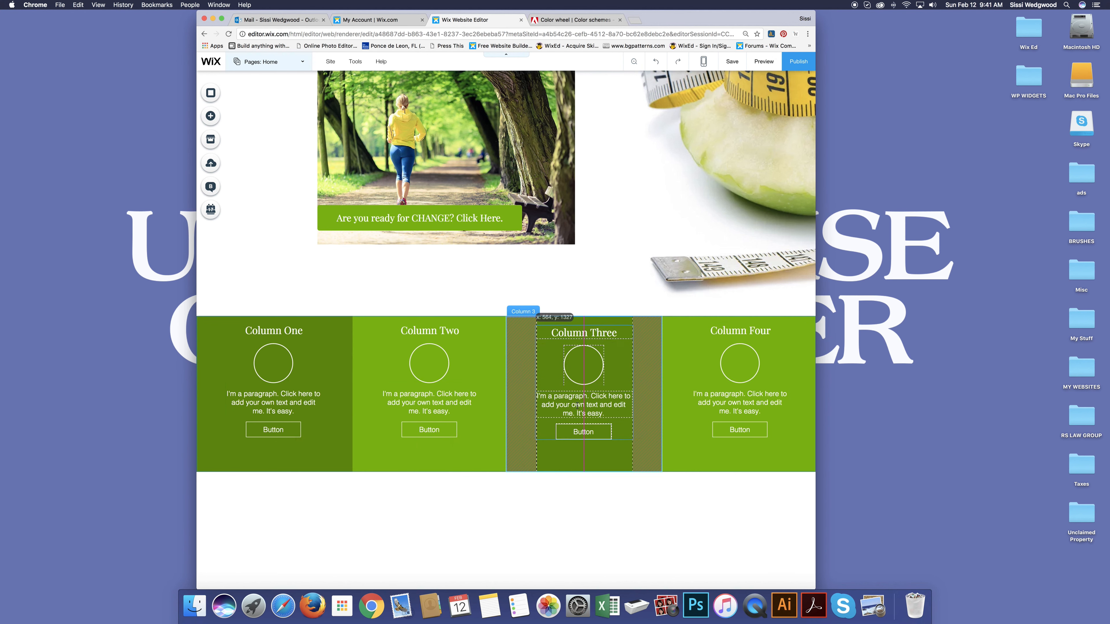
{"action": "left_click", "coordinate": [584, 363]}
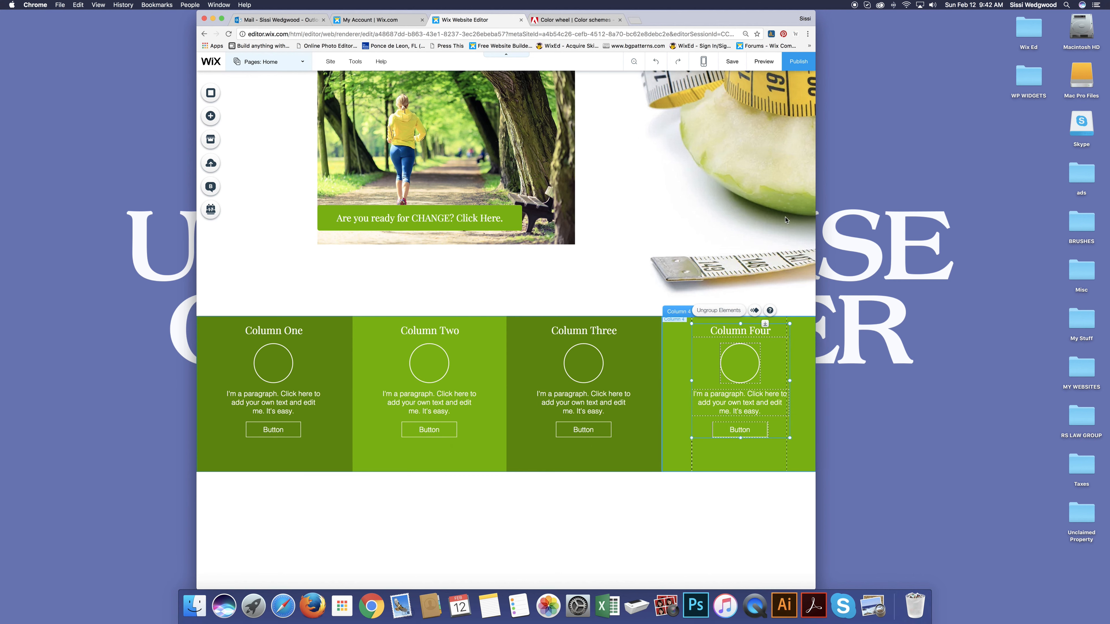
Switch to the mobile layout, select the green strip and scroll to the empty stacked columns.
{"action": "left_click", "coordinate": [702, 62]}
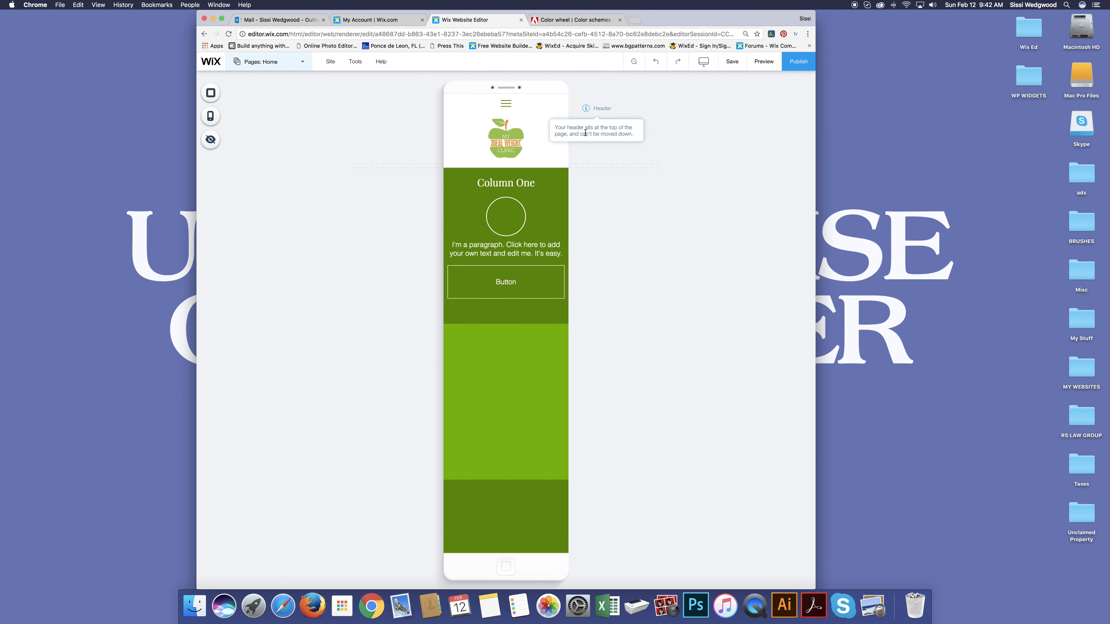
{"action": "left_click", "coordinate": [549, 374]}
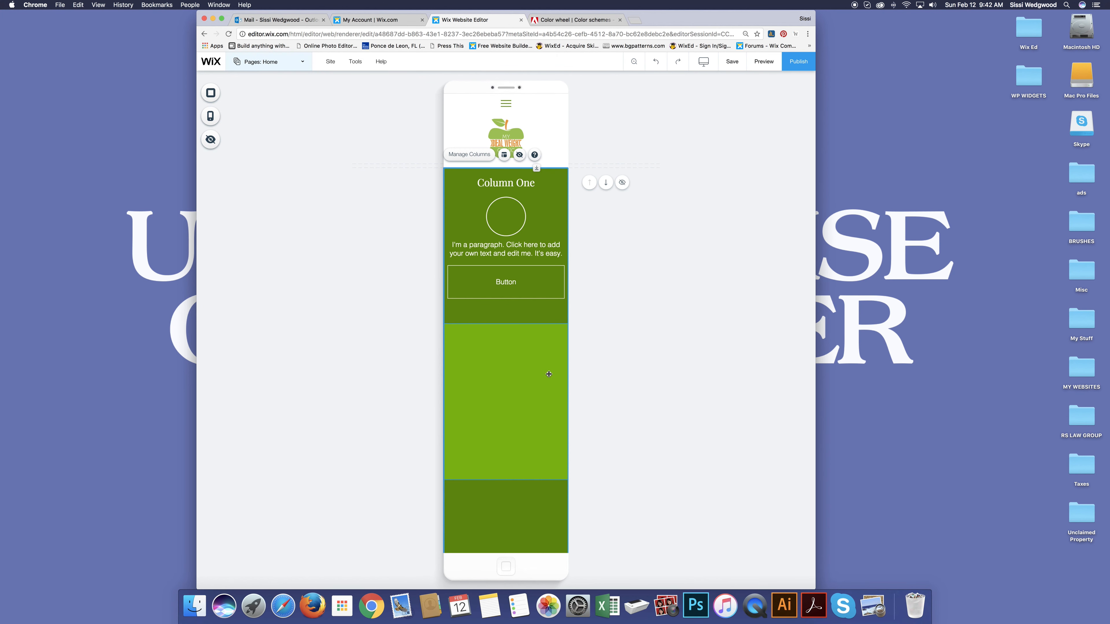
{"action": "left_click", "coordinate": [505, 138]}
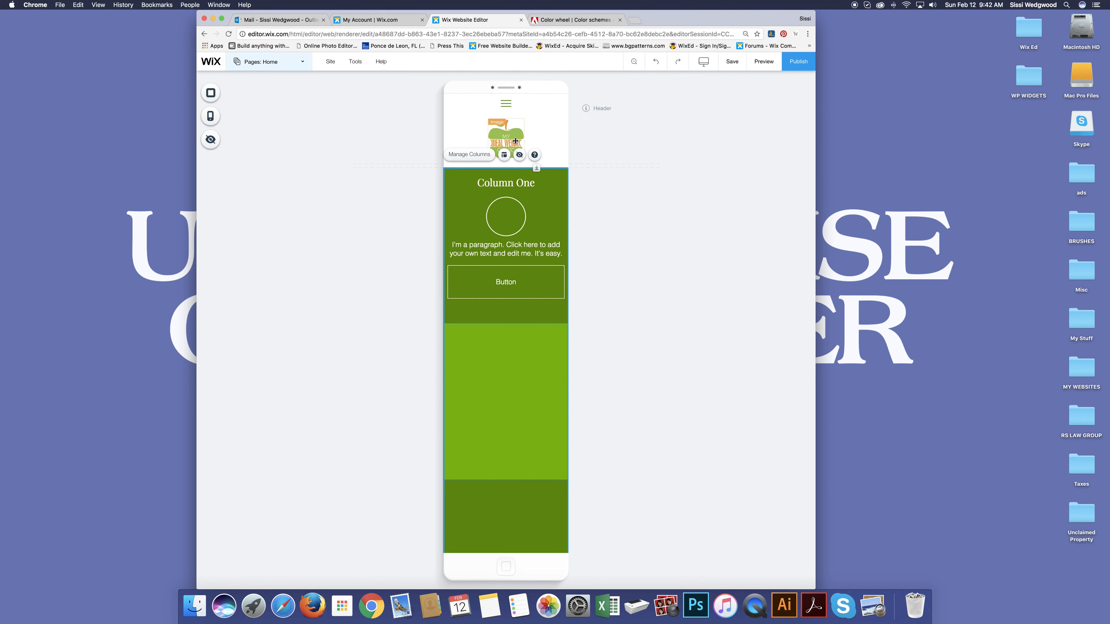
{"action": "mouse_move", "coordinate": [504, 154]}
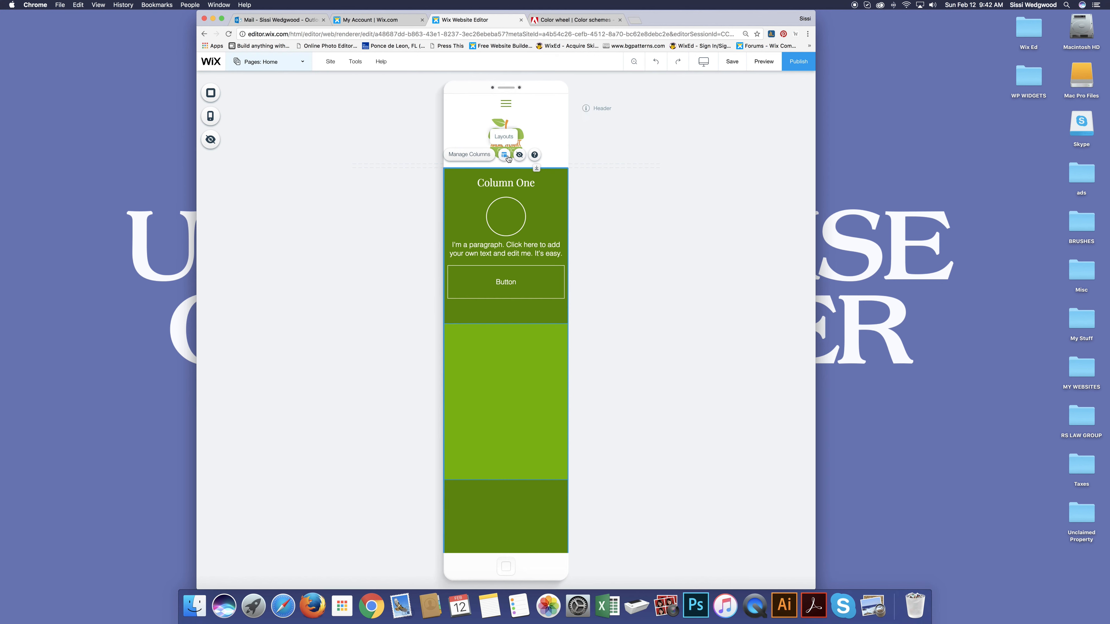
{"action": "scroll", "scroll_direction": "down", "scroll_amount": 3}
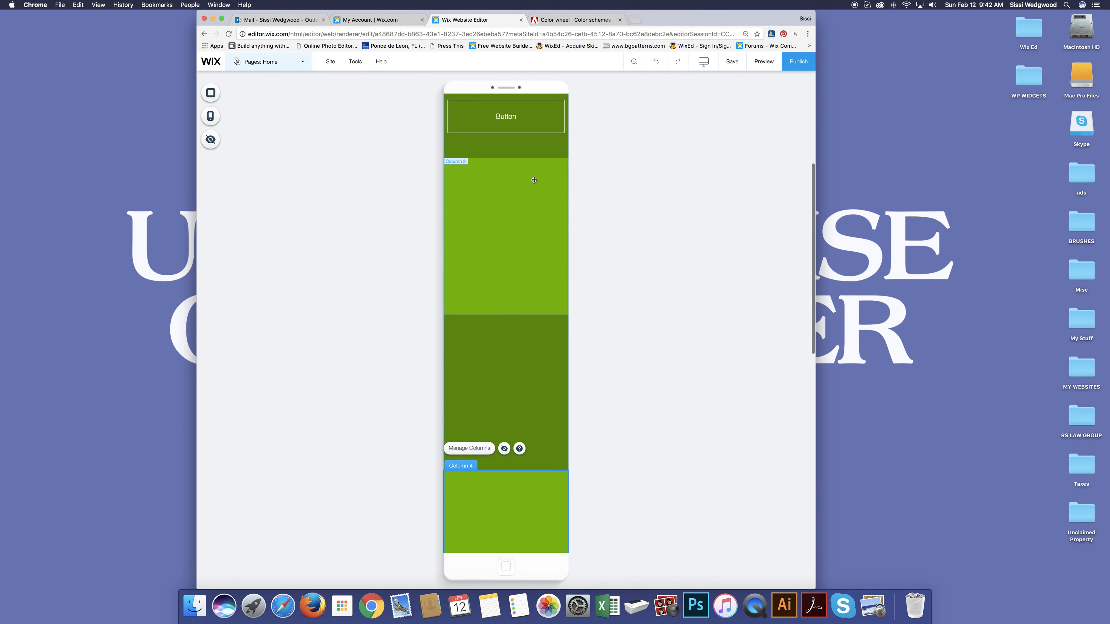
{"action": "mouse_move", "coordinate": [211, 139]}
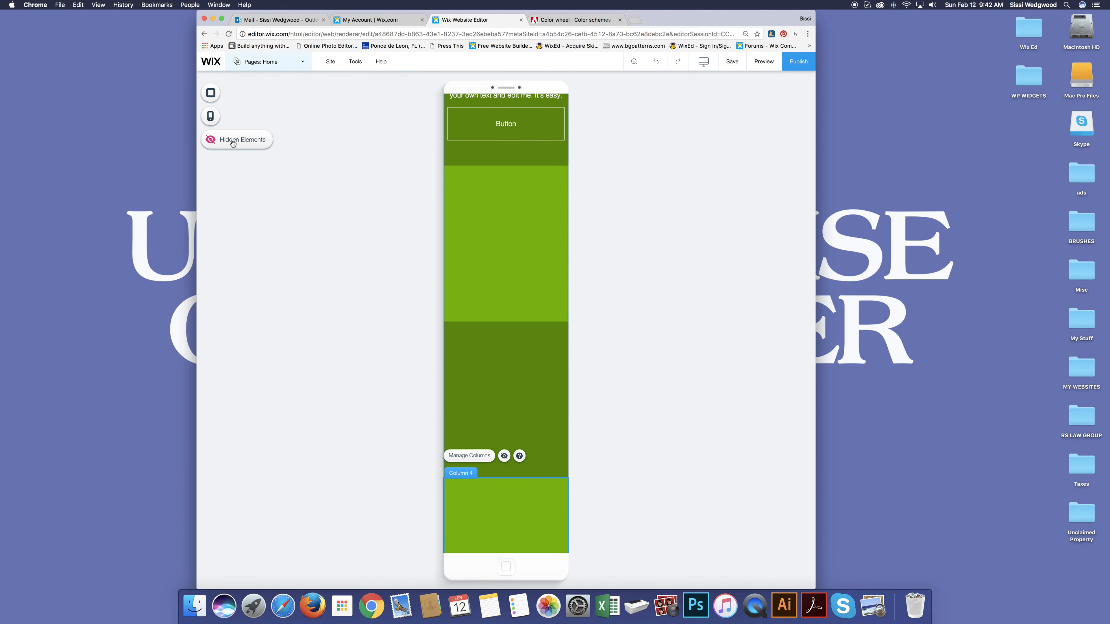
From Hidden Elements, restore the strip, a paragraph, the Column Three heading and a button.
{"action": "left_click", "coordinate": [236, 139]}
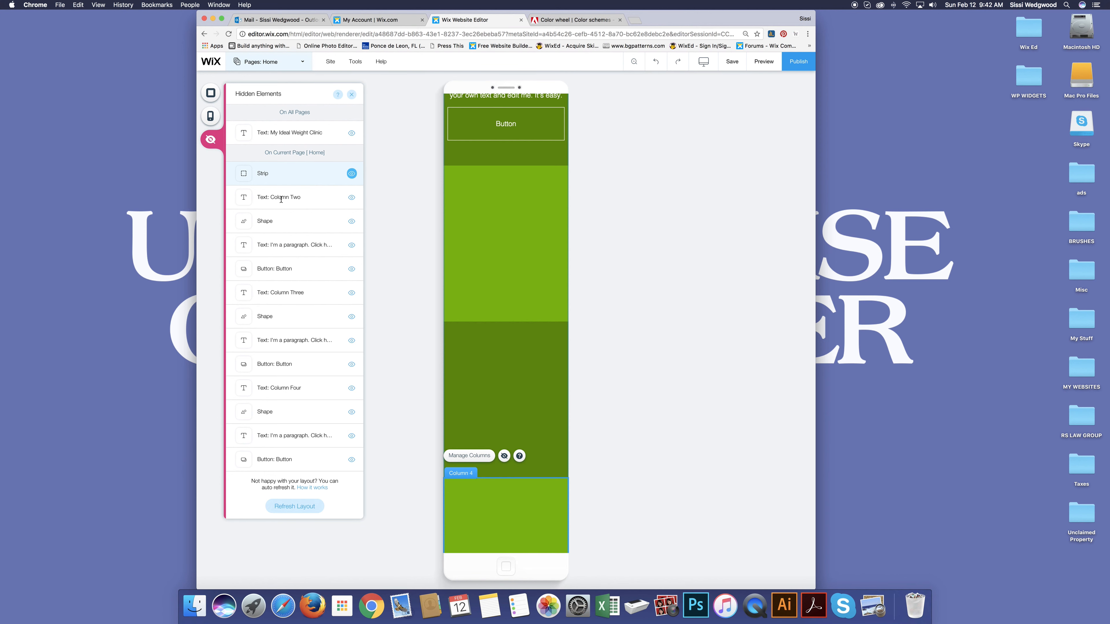
{"action": "left_click", "coordinate": [351, 196]}
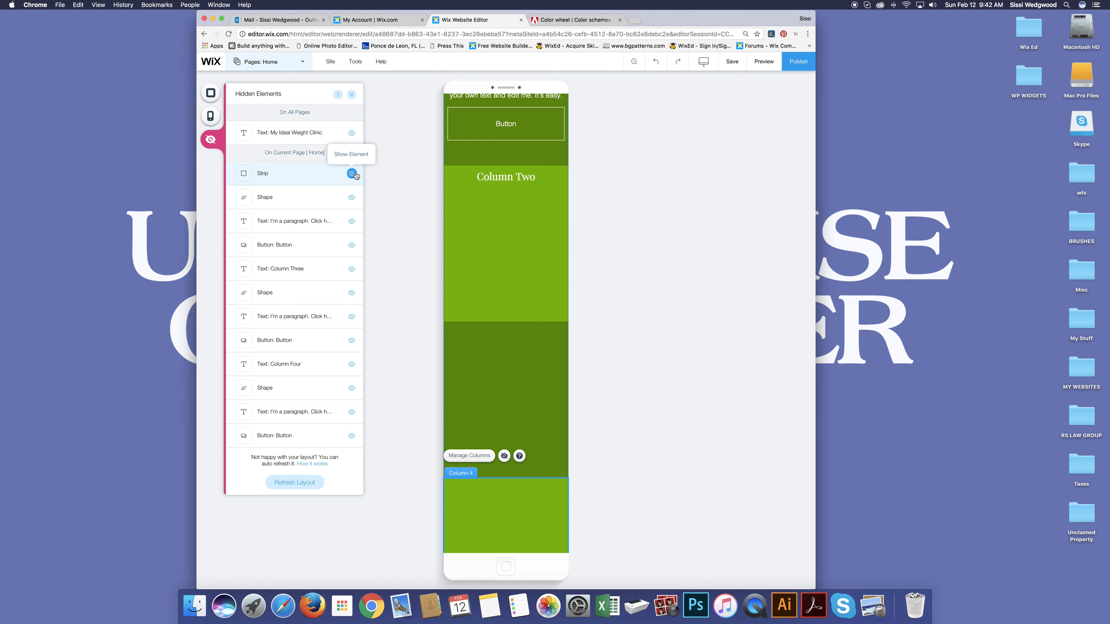
{"action": "mouse_move", "coordinate": [351, 221]}
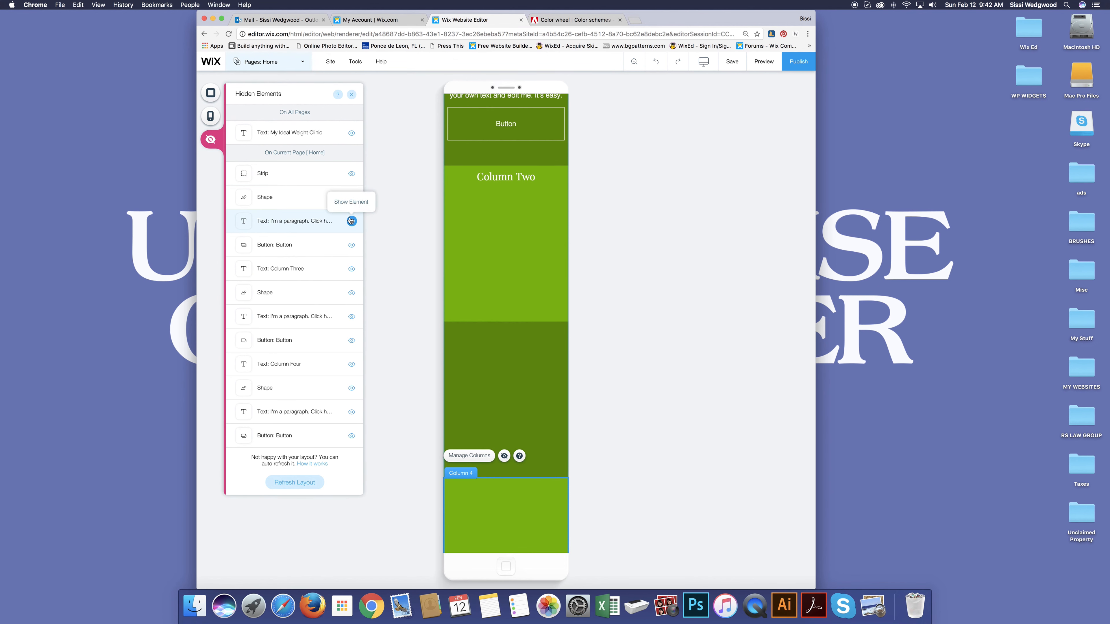
{"action": "left_click", "coordinate": [351, 220]}
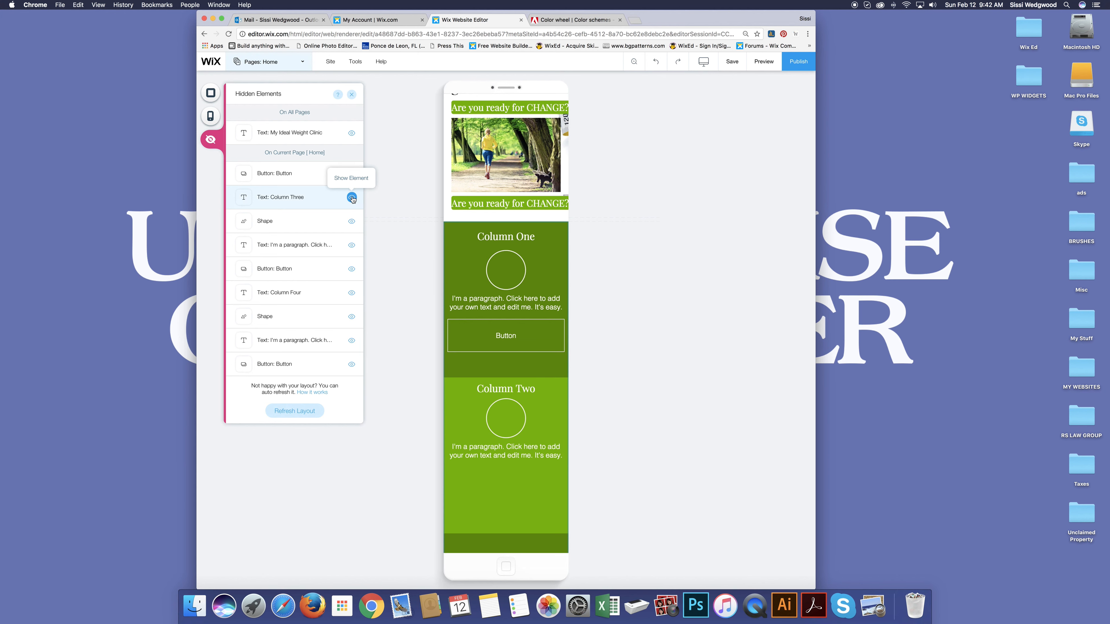
{"action": "left_click", "coordinate": [351, 198]}
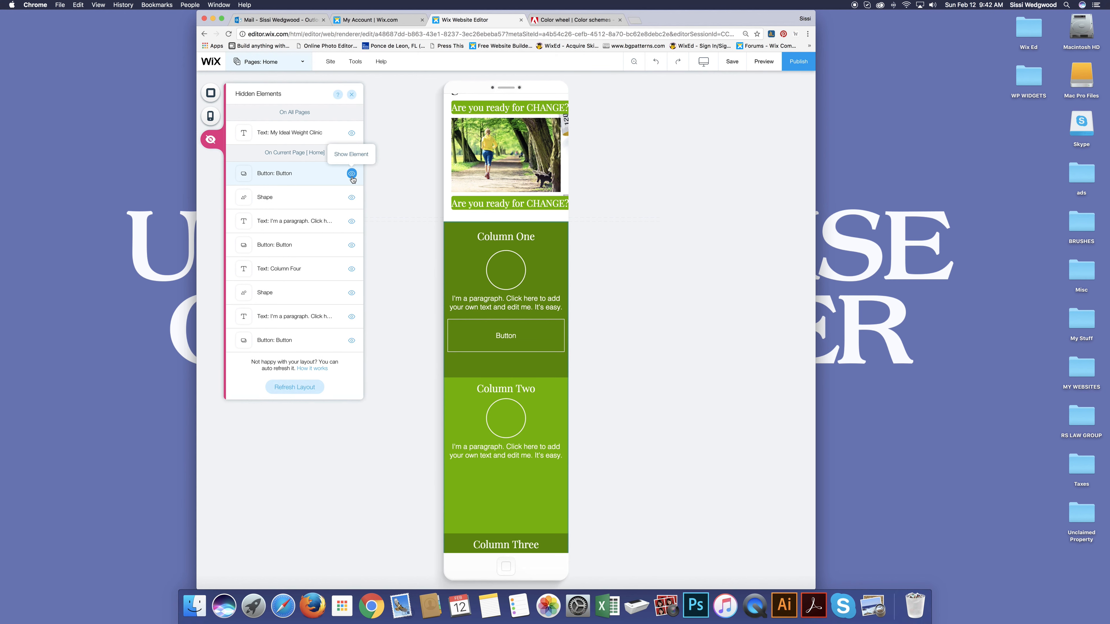
{"action": "left_click", "coordinate": [352, 173]}
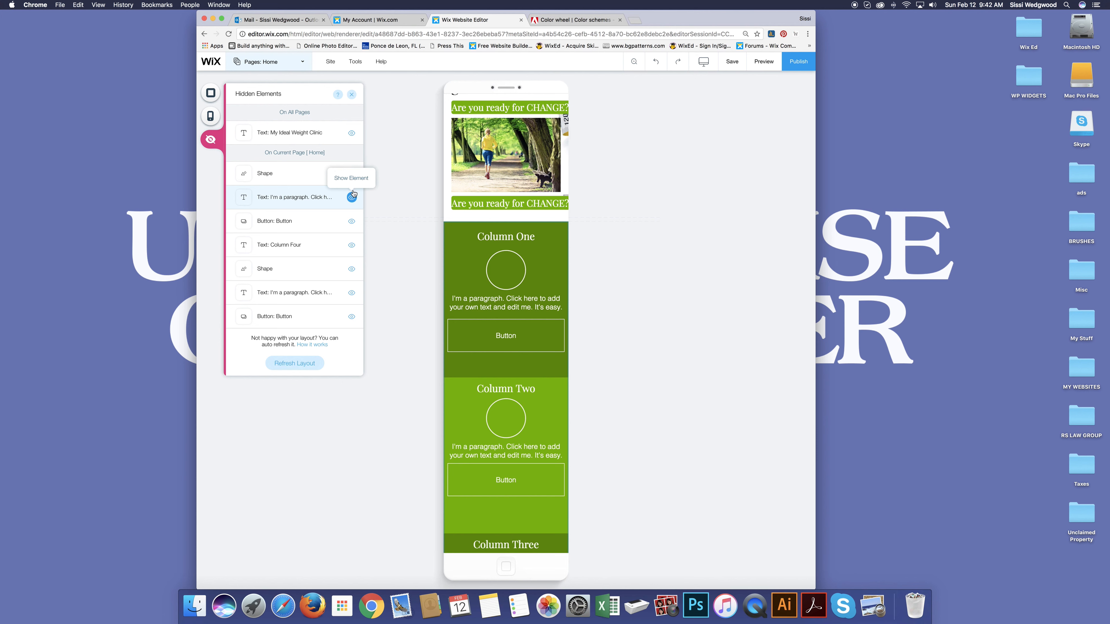
Restore the remaining paragraphs, Column Four heading, button and circle shape on mobile.
{"action": "left_click", "coordinate": [351, 197]}
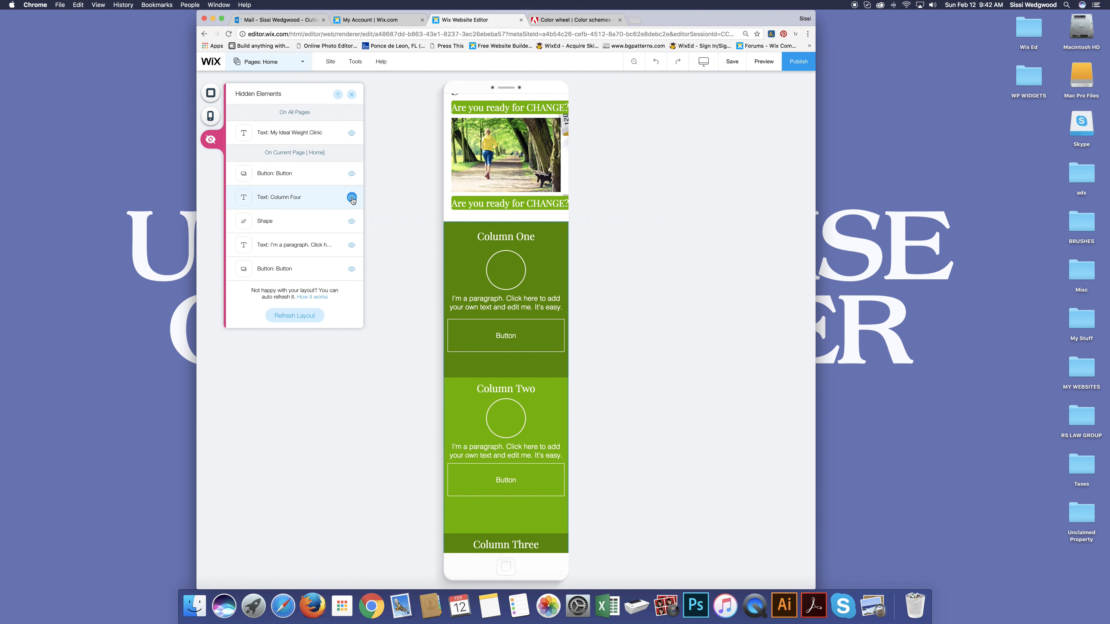
{"action": "left_click", "coordinate": [351, 198]}
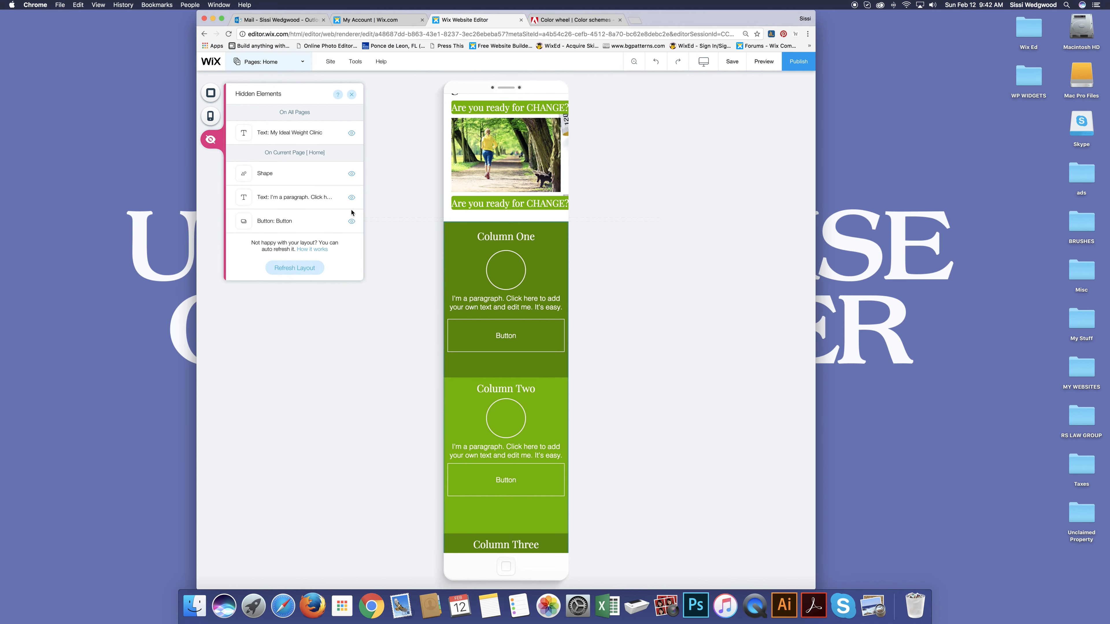
{"action": "left_click", "coordinate": [351, 196]}
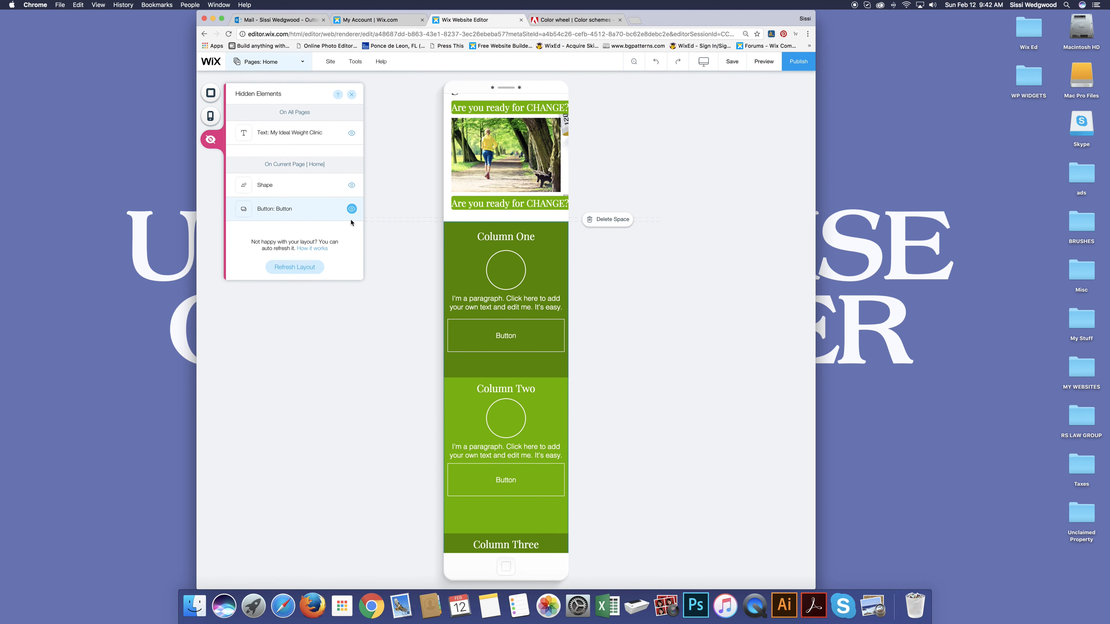
{"action": "left_click", "coordinate": [351, 208]}
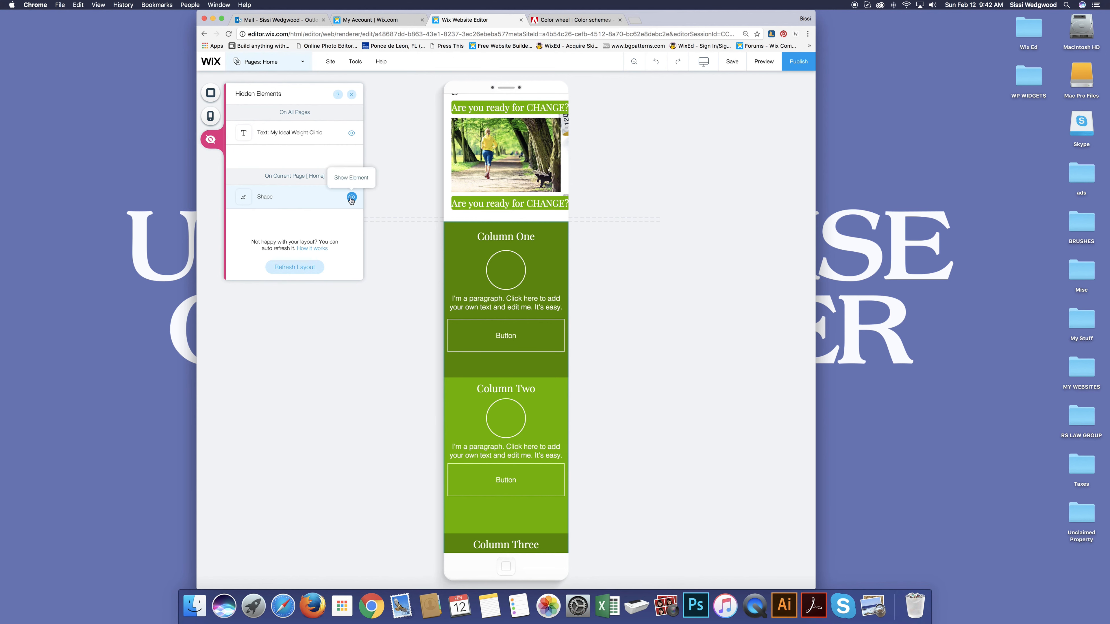
{"action": "left_click", "coordinate": [352, 197]}
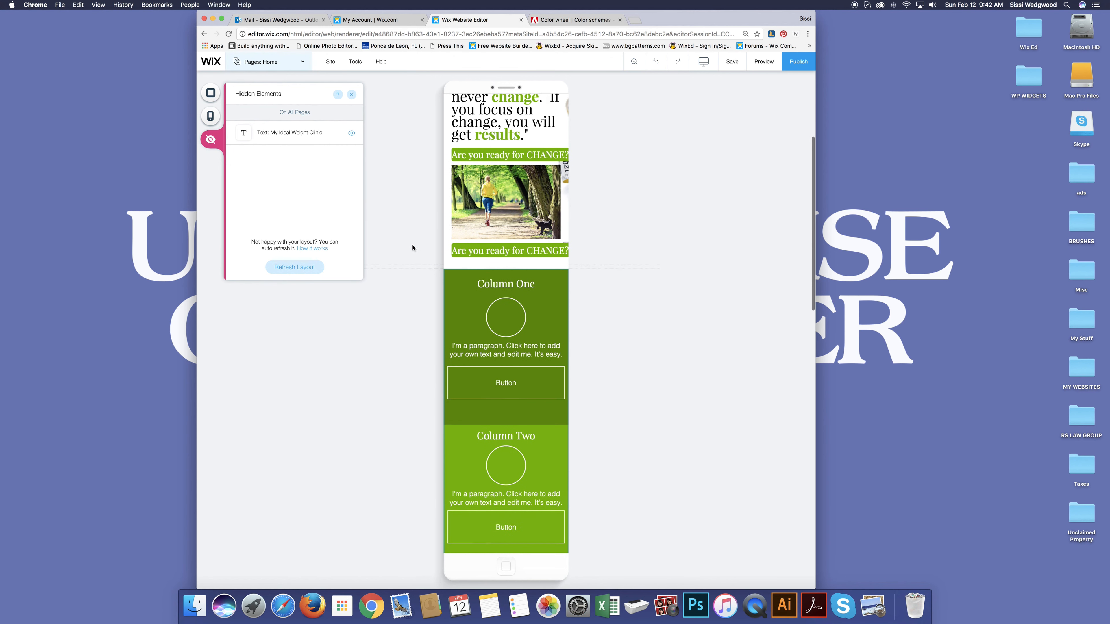
Make the quote text at the top of the mobile page smaller.
{"action": "scroll", "scroll_direction": "up", "scroll_amount": 3}
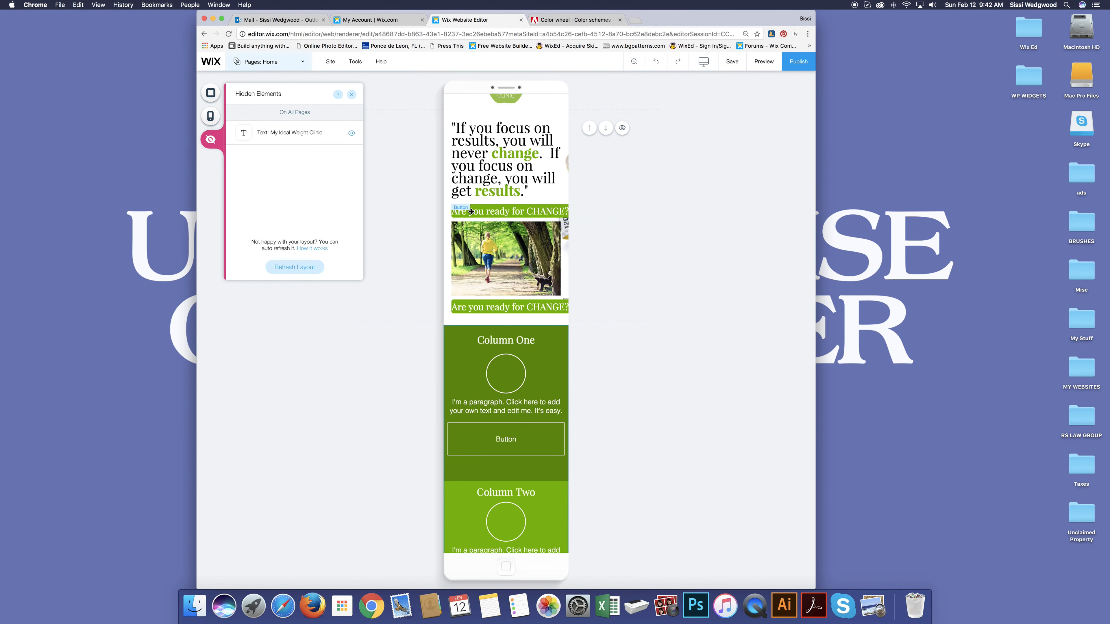
{"action": "left_click", "coordinate": [351, 94]}
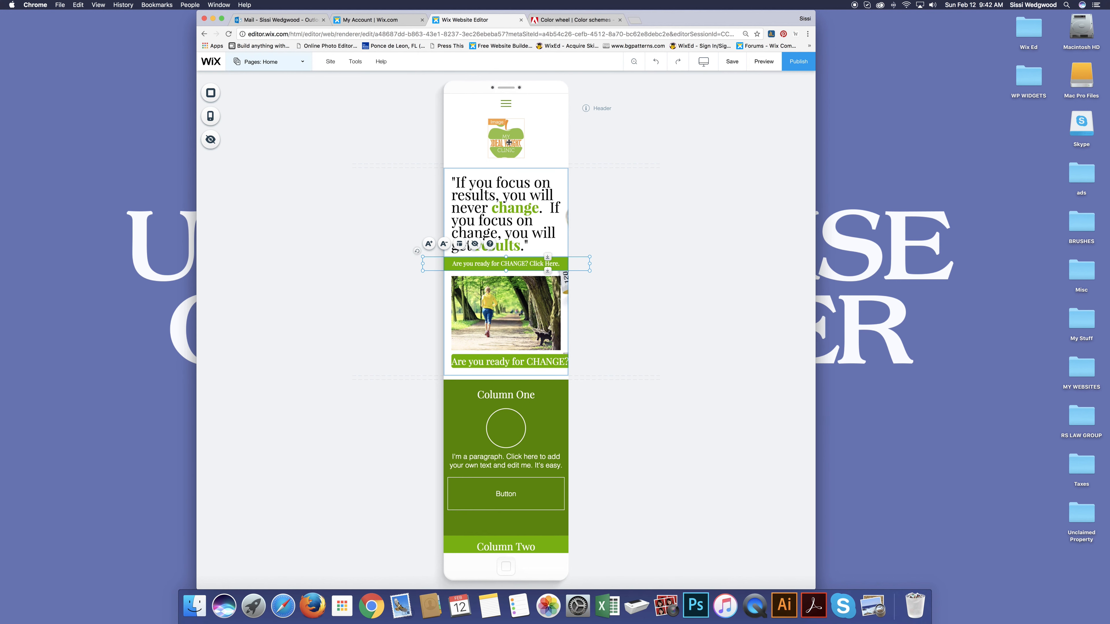
{"action": "left_click", "coordinate": [504, 213]}
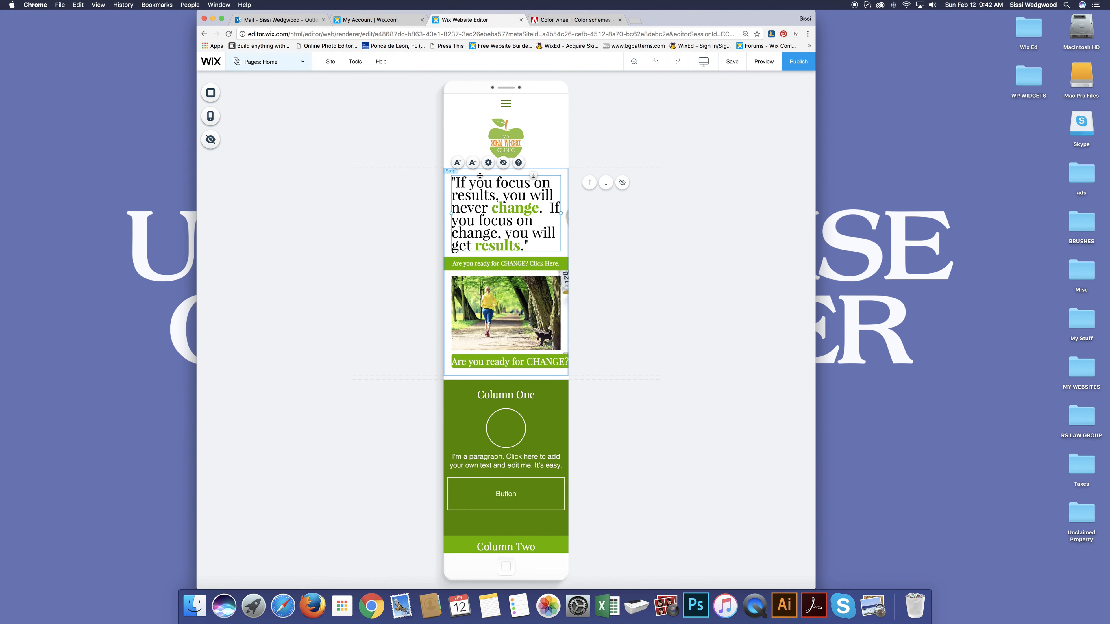
{"action": "left_click", "coordinate": [472, 162]}
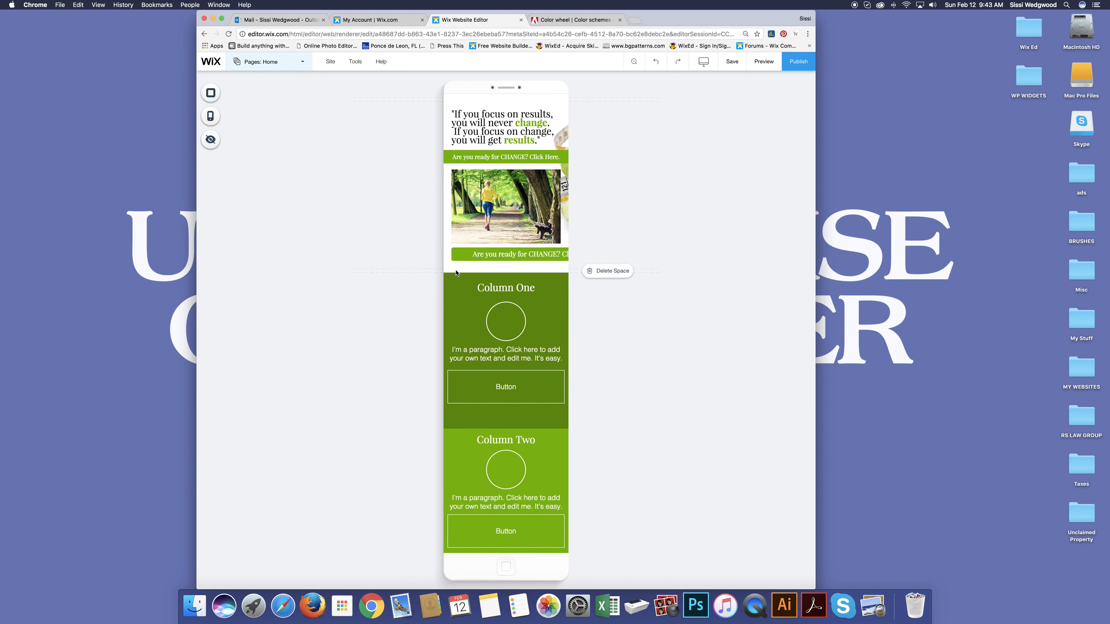
Place the lower Are you ready for CHANGE? button fully inside the mobile page.
{"action": "left_click", "coordinate": [505, 254]}
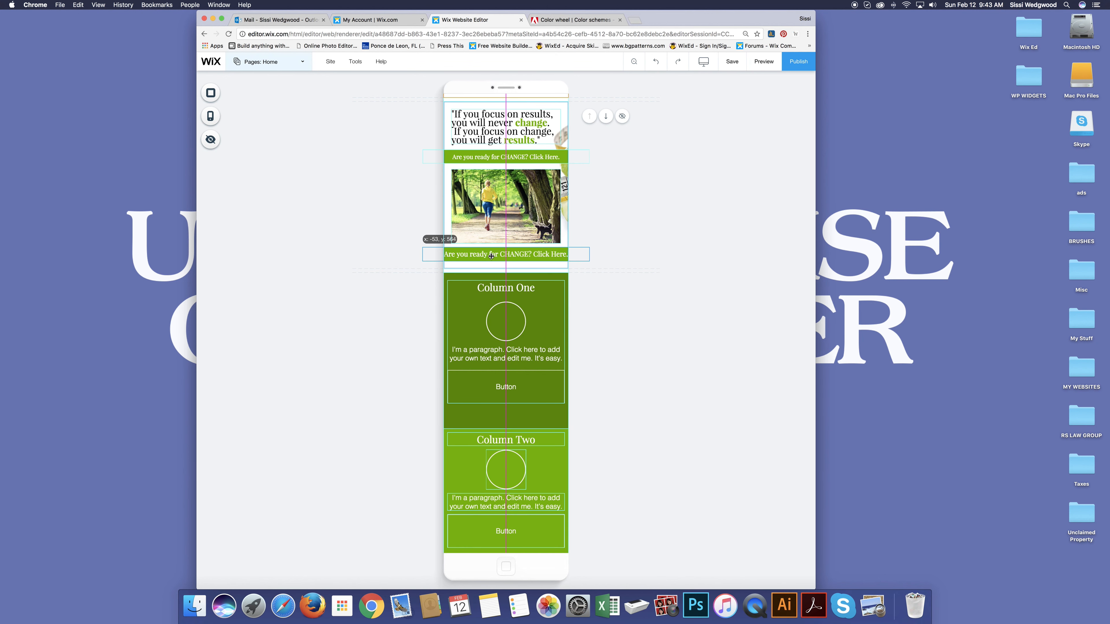
{"action": "left_click", "coordinate": [505, 255]}
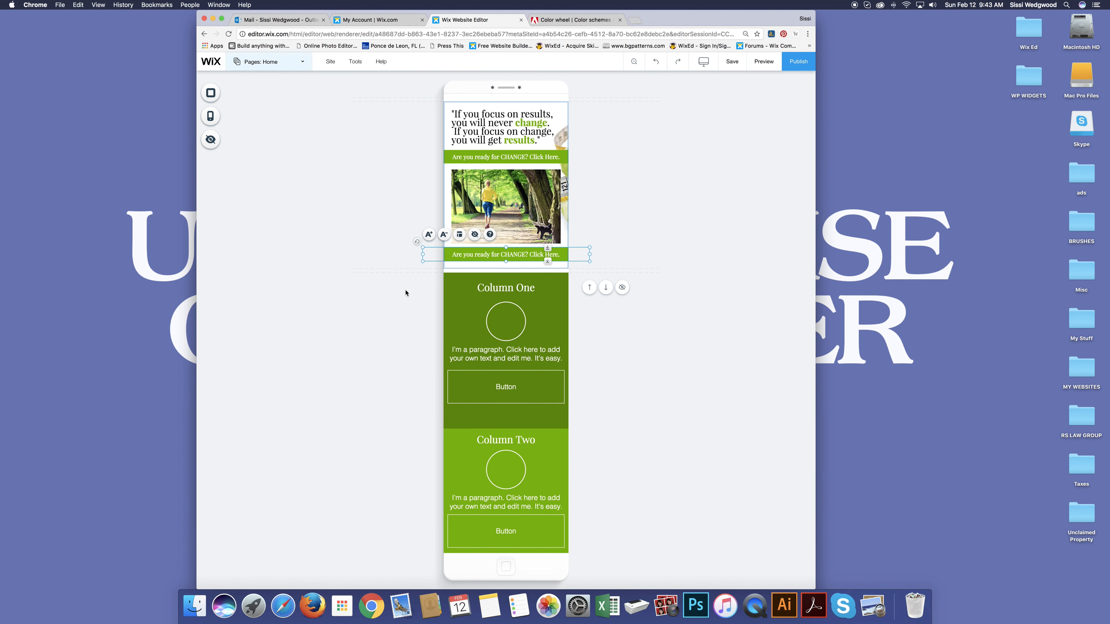
{"action": "scroll", "scroll_direction": "down", "scroll_amount": 3}
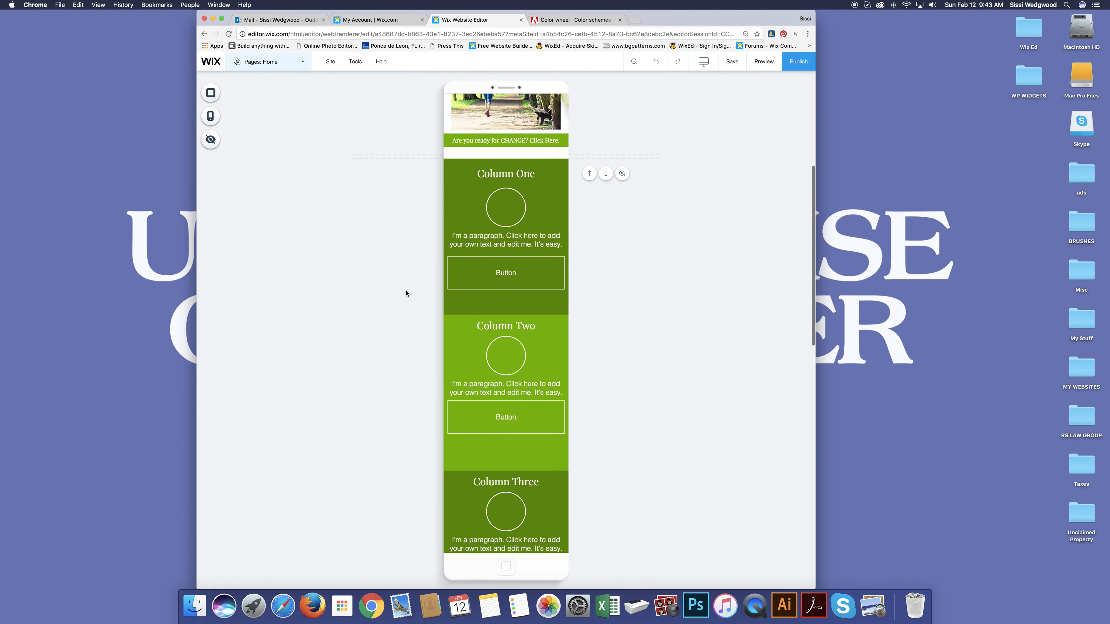
Scroll down through the stacked mobile columns to check spacing, then back to the top.
{"action": "scroll", "scroll_direction": "down", "scroll_amount": 3}
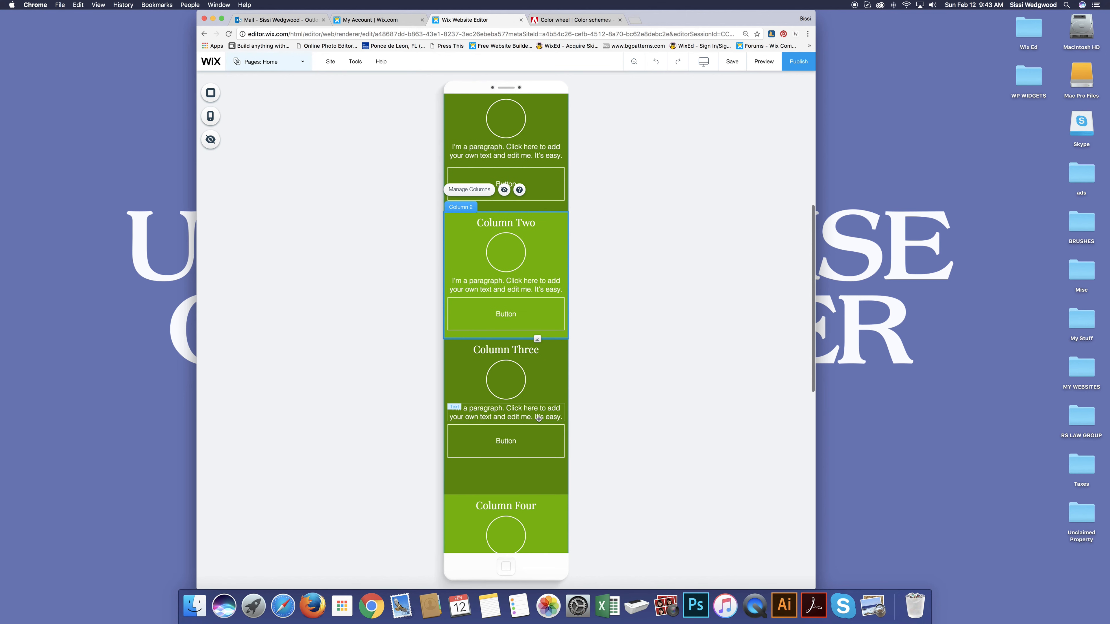
{"action": "scroll", "scroll_direction": "down", "scroll_amount": 3}
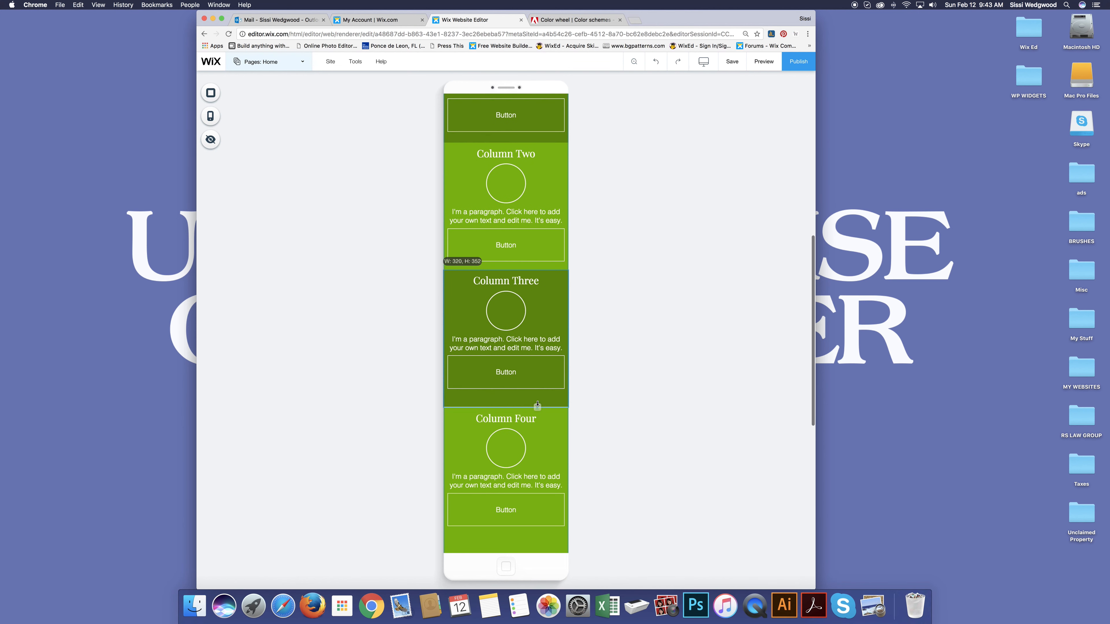
{"action": "scroll", "scroll_direction": "down", "scroll_amount": 3}
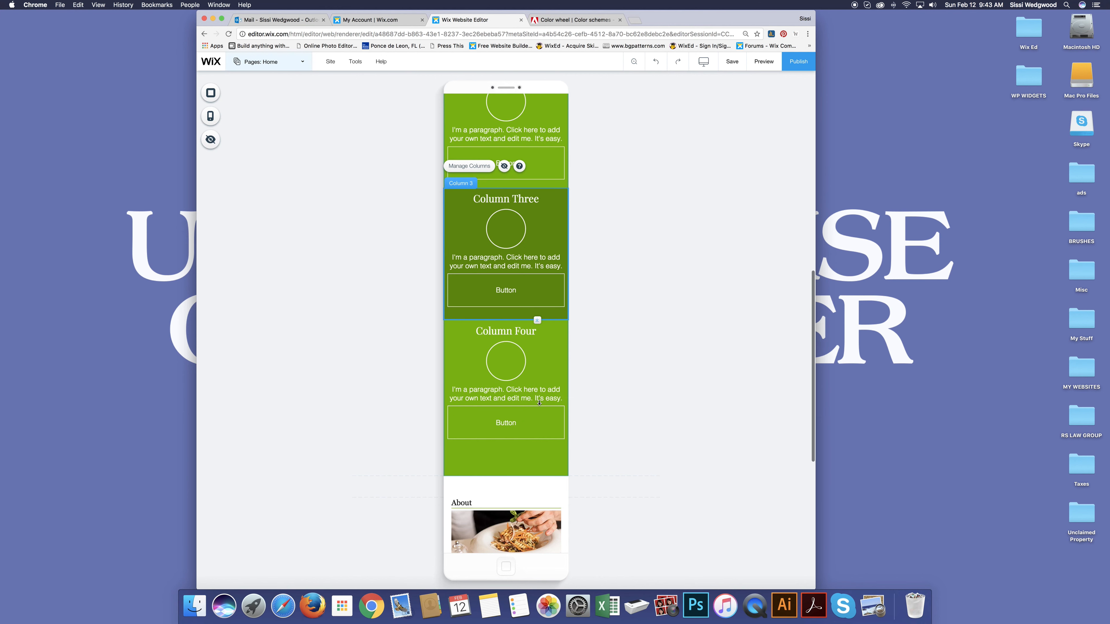
{"action": "scroll", "scroll_direction": "down", "scroll_amount": 3}
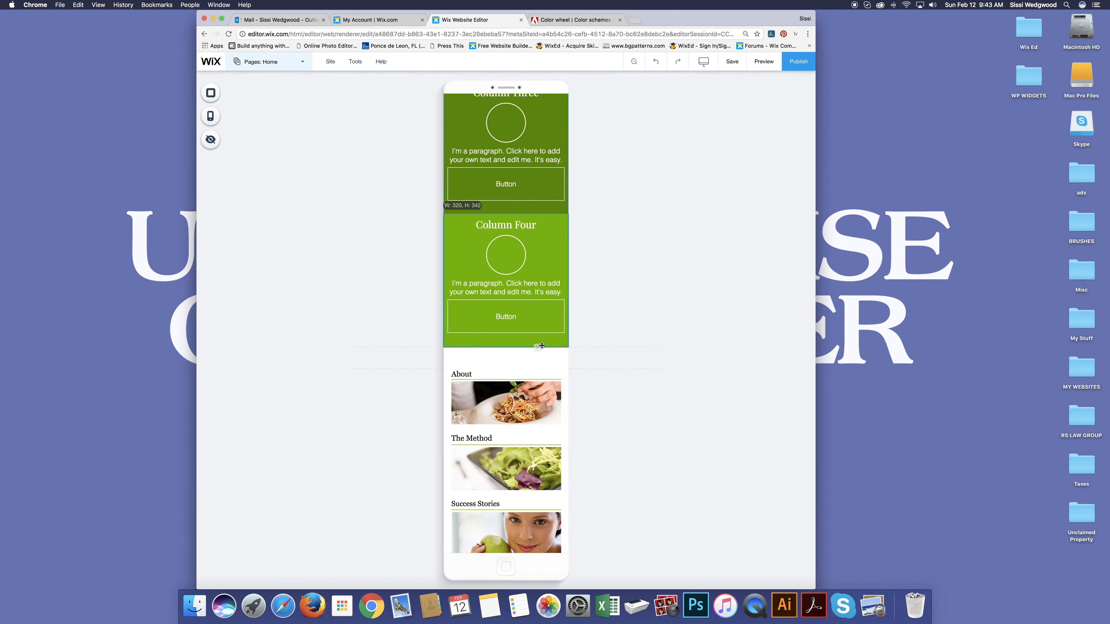
{"action": "scroll", "scroll_direction": "up", "scroll_amount": 3}
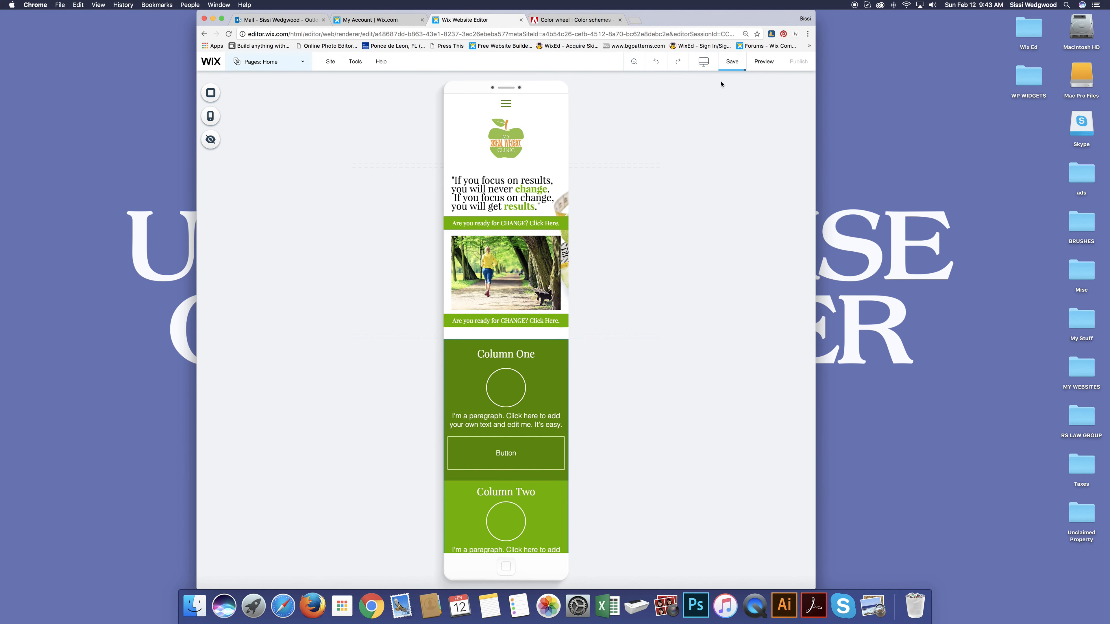
Switch back to the desktop layout showing the clinic header and quote, then bring up the screen recorder's options.
{"action": "left_click", "coordinate": [703, 61]}
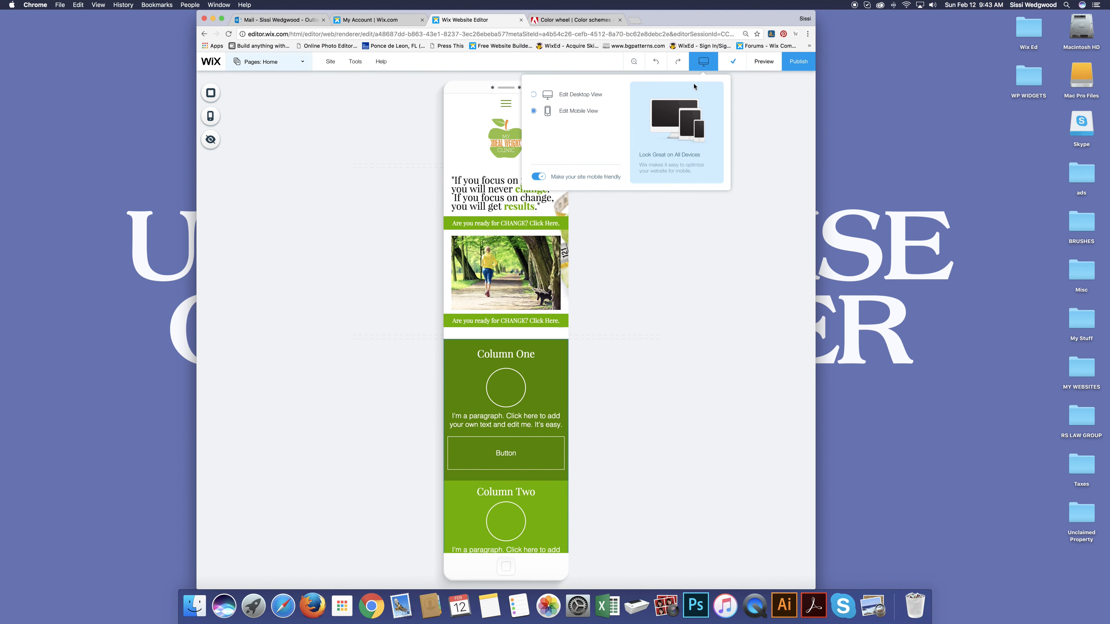
{"action": "mouse_move", "coordinate": [684, 106]}
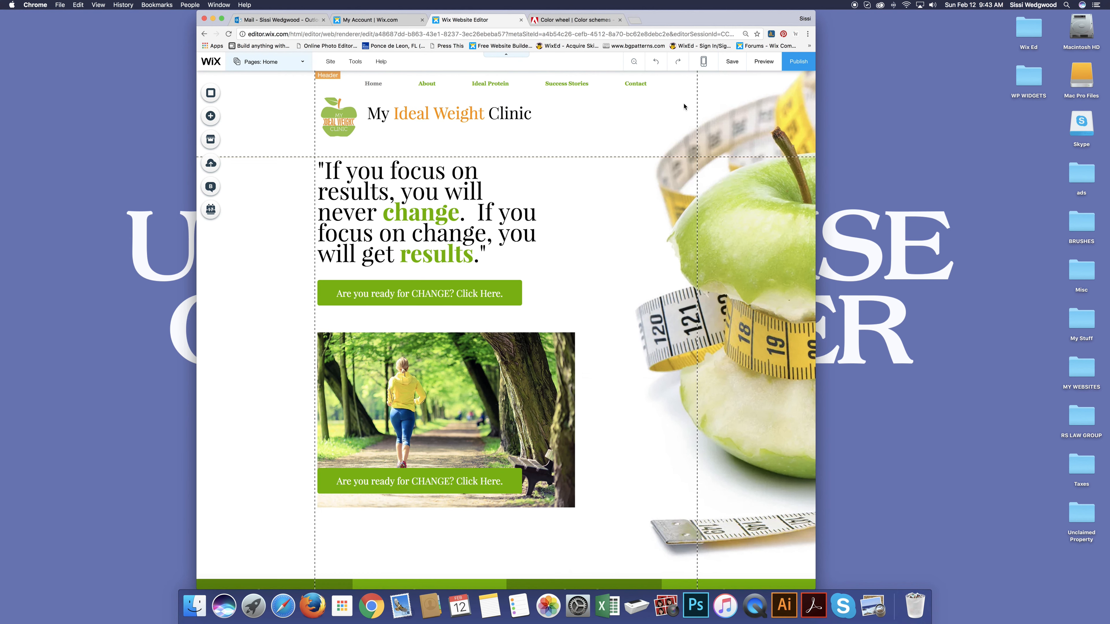
{"action": "scroll", "scroll_direction": "down", "scroll_amount": 3}
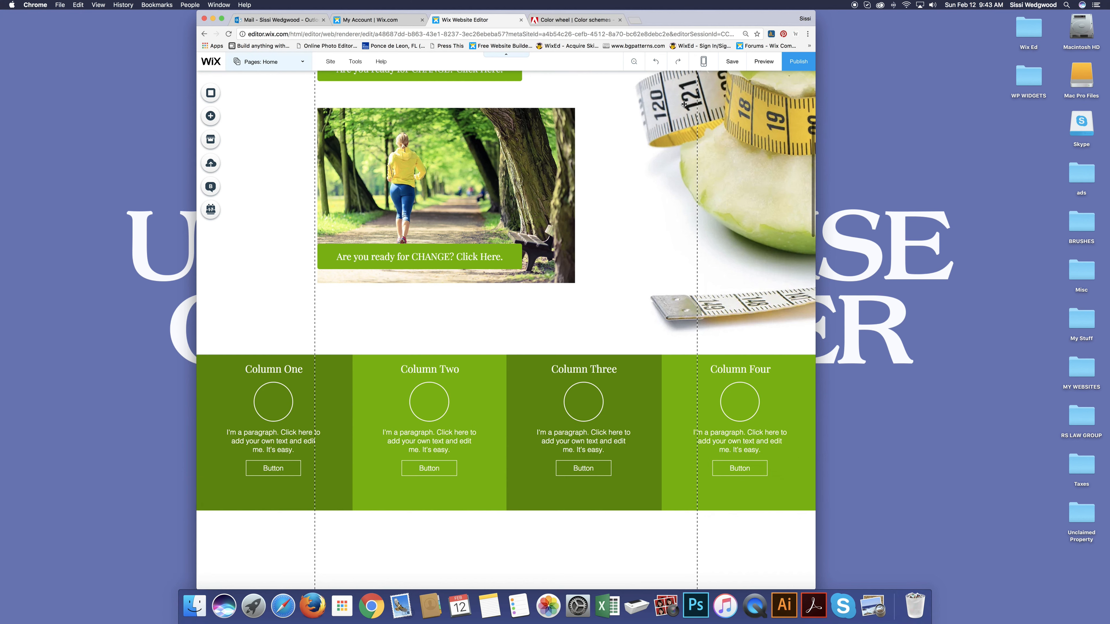
{"action": "scroll", "scroll_direction": "up", "scroll_amount": 3}
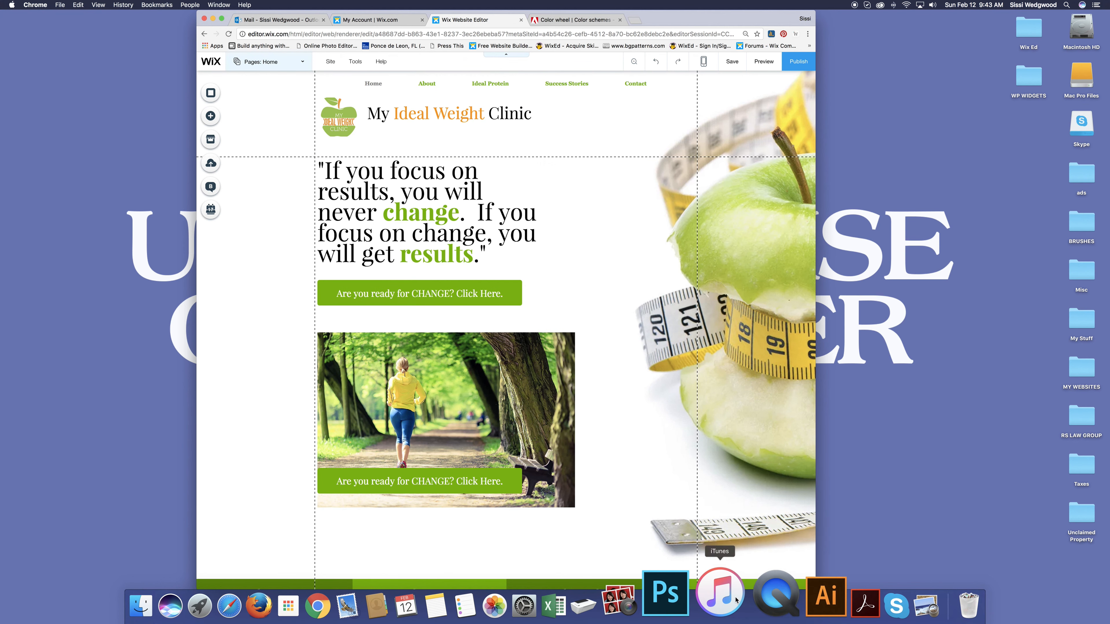
{"action": "mouse_move", "coordinate": [761, 594]}
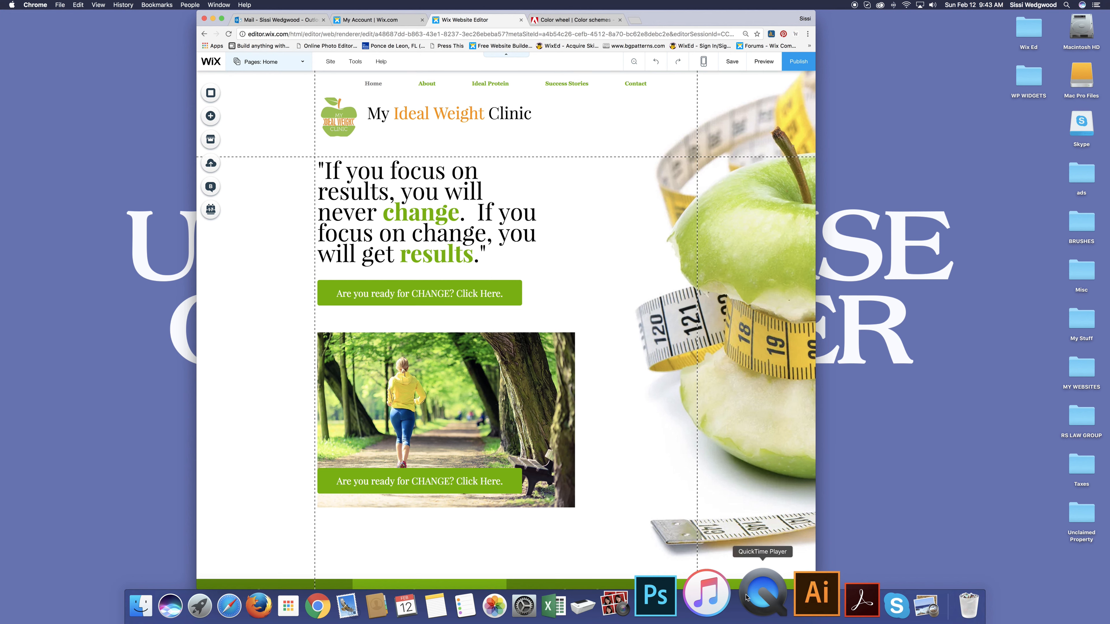
{"action": "right_click", "coordinate": [762, 599]}
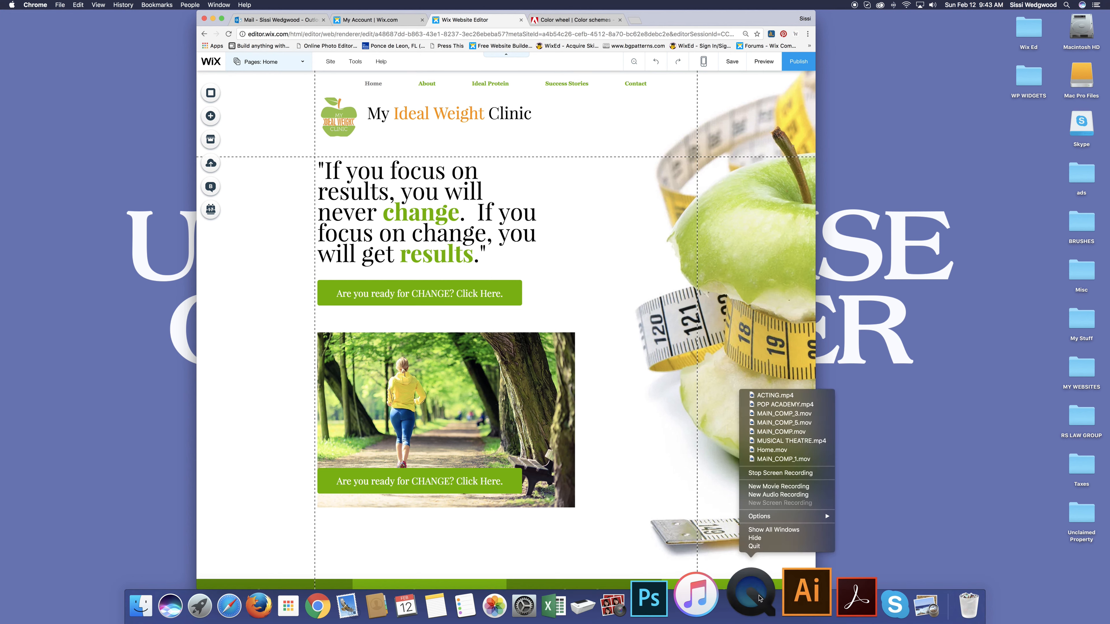